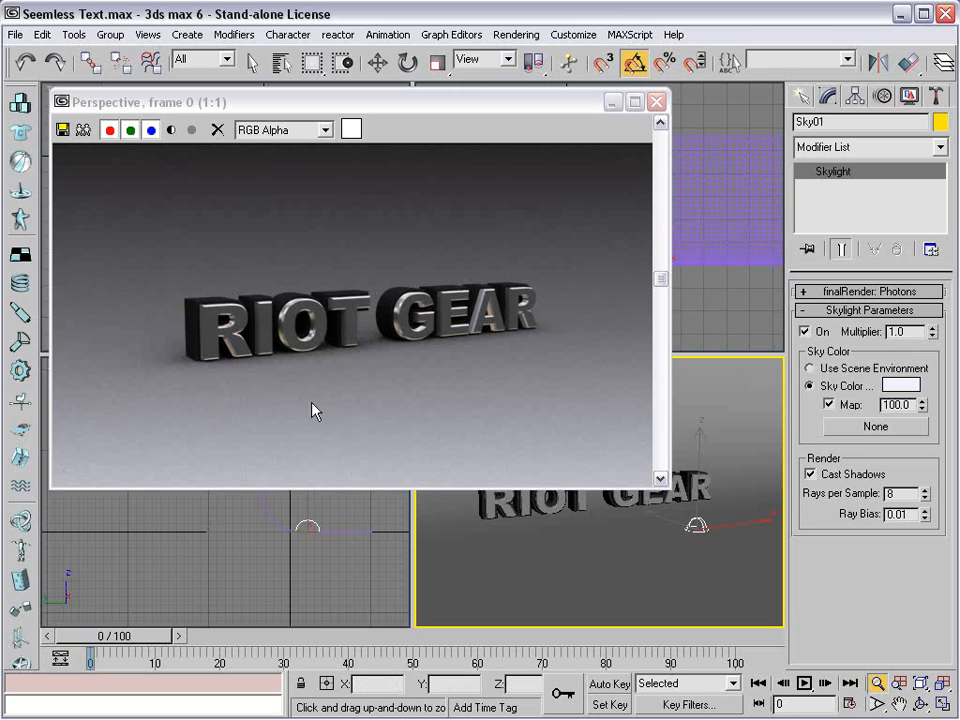
mouse_move(158, 312)
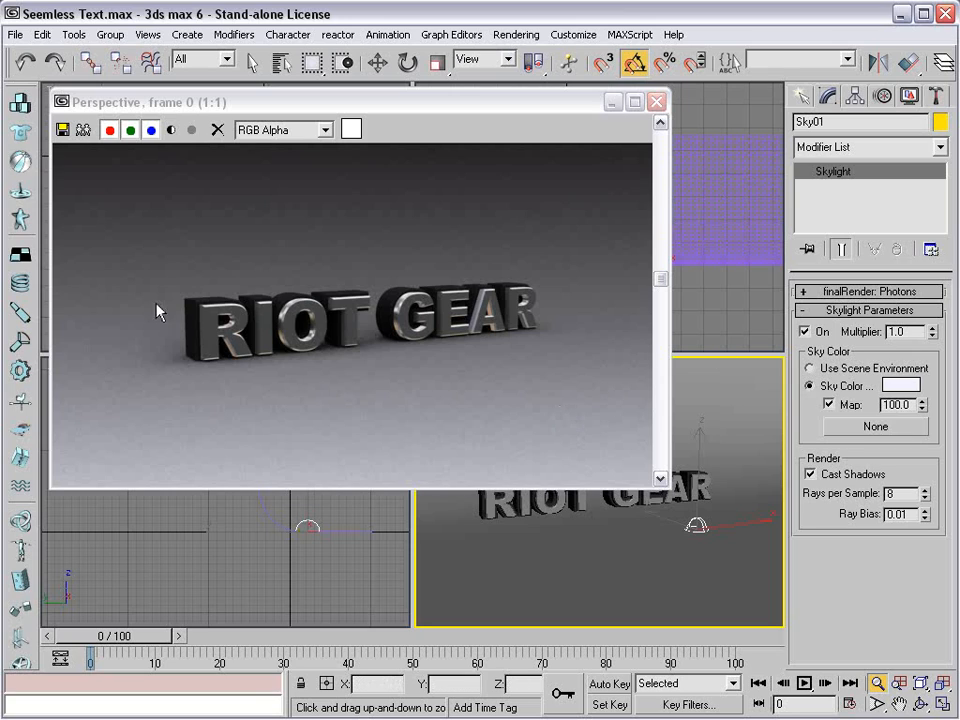
mouse_move(416, 422)
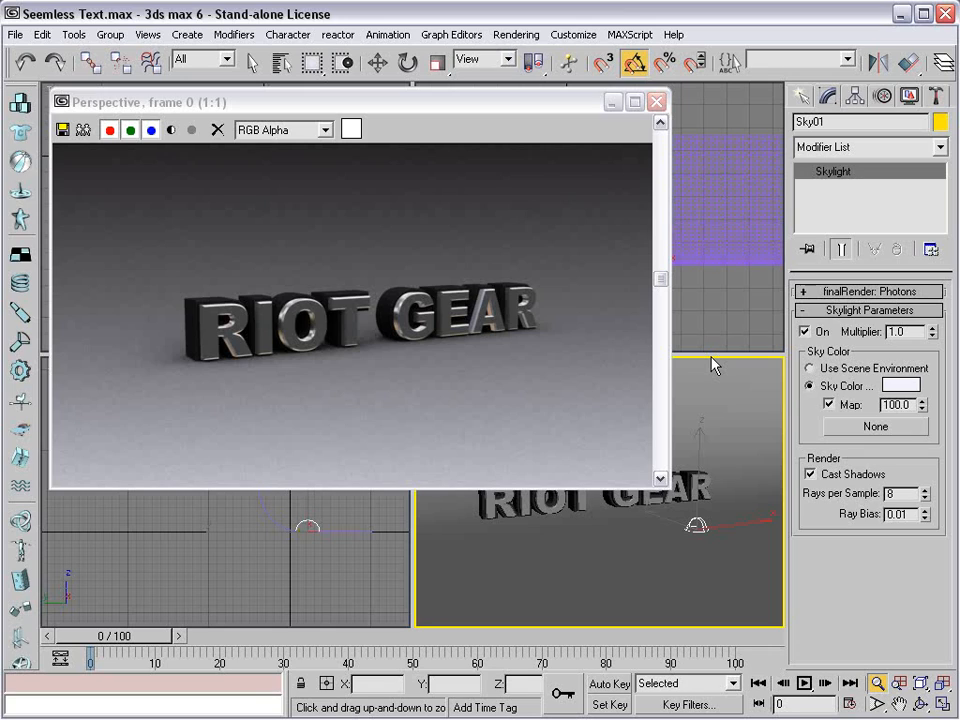
mouse_move(336, 348)
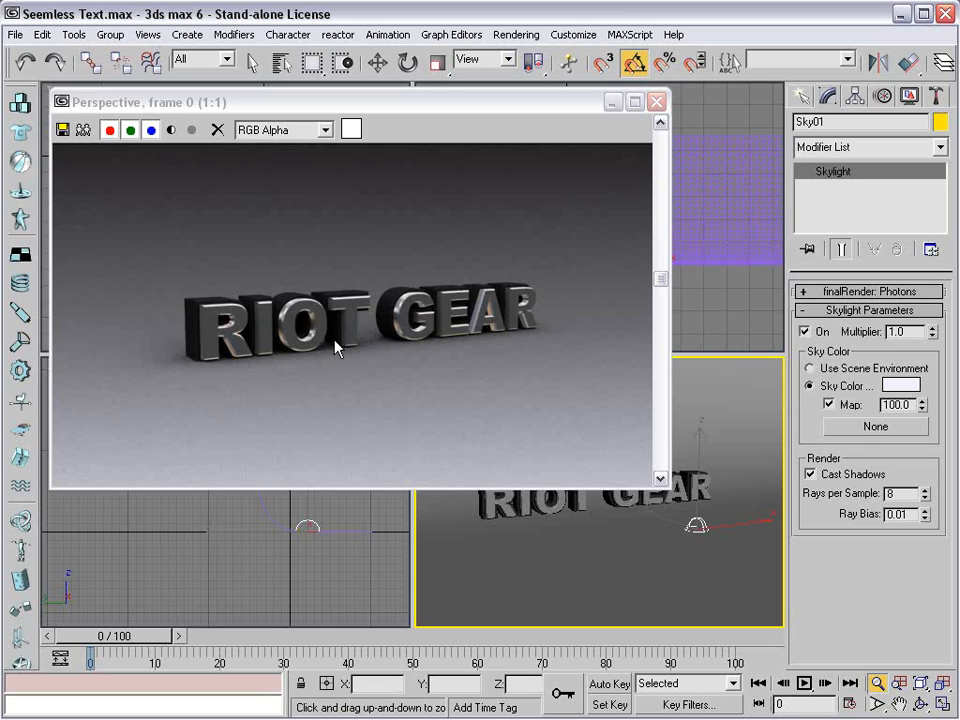
Close the RIOT GEAR render window and request a scene reset via File > Reset.
left_click(656, 100)
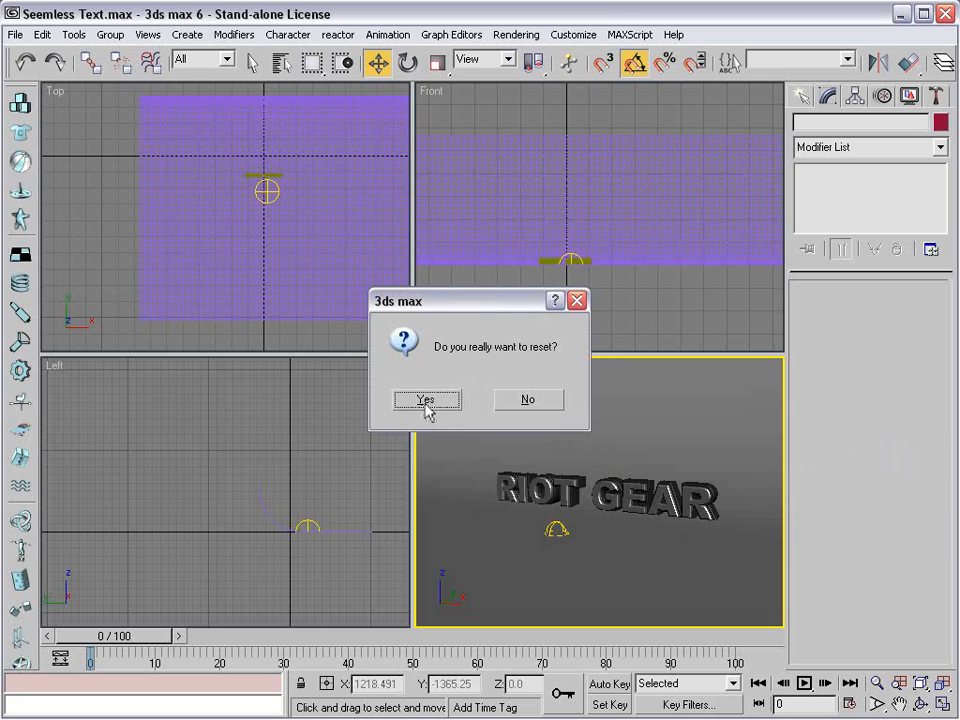
Confirm the reset to an empty untitled scene and pick the Select and Move tool.
left_click(426, 400)
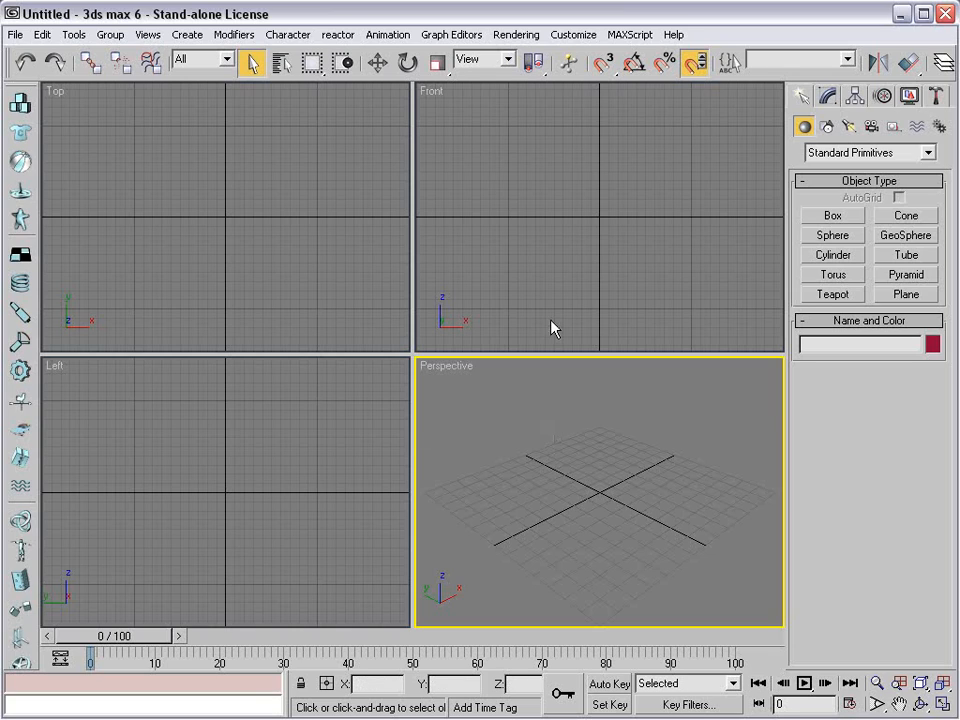
mouse_move(448, 428)
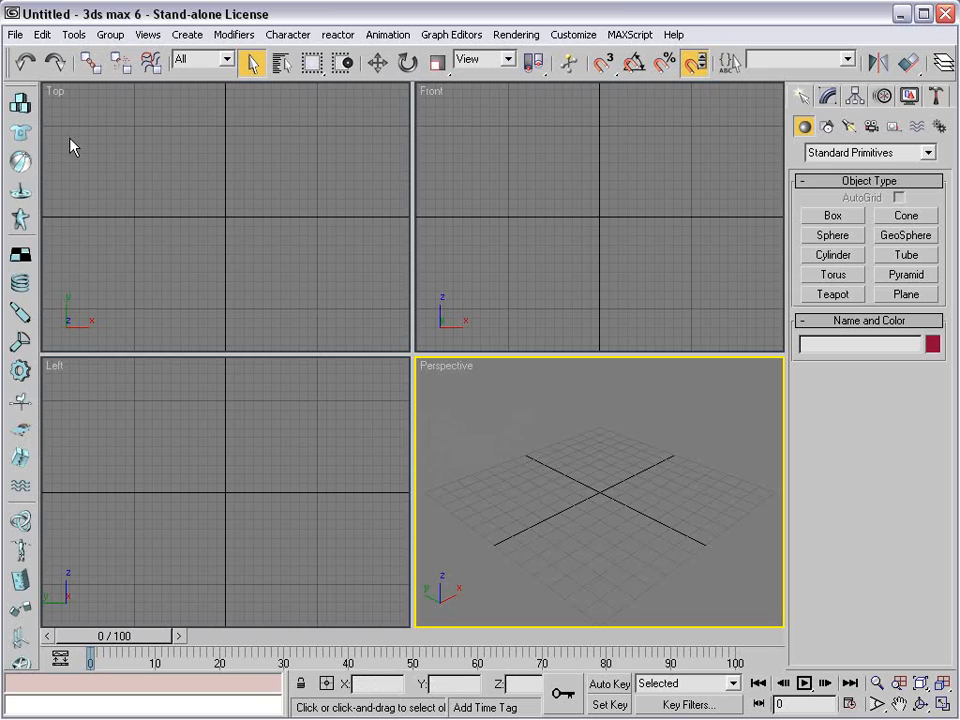
mouse_move(232, 340)
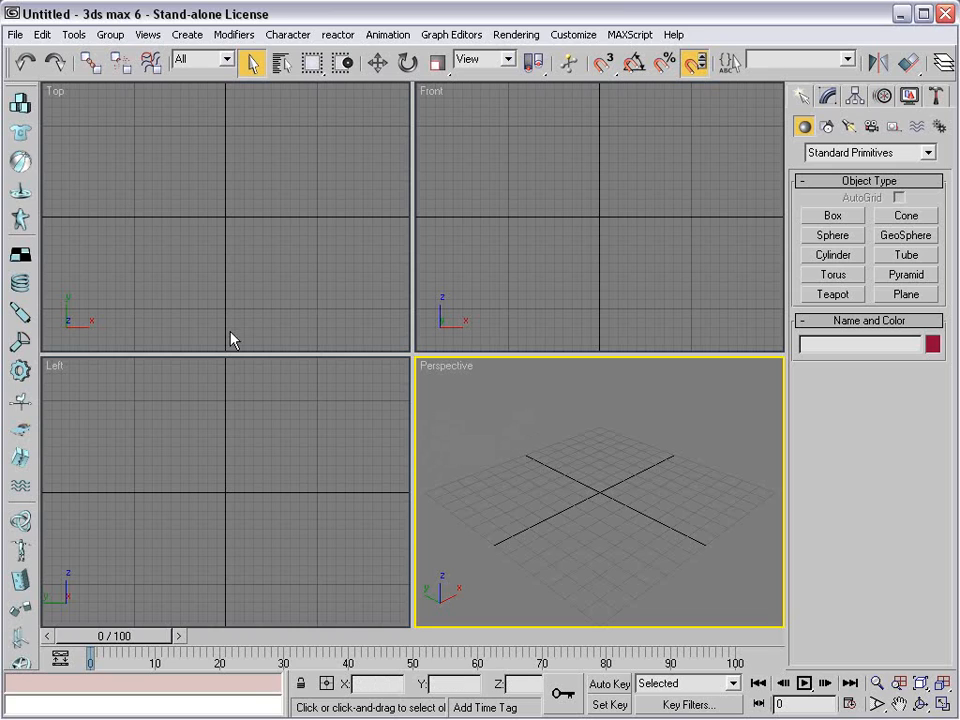
left_click(376, 62)
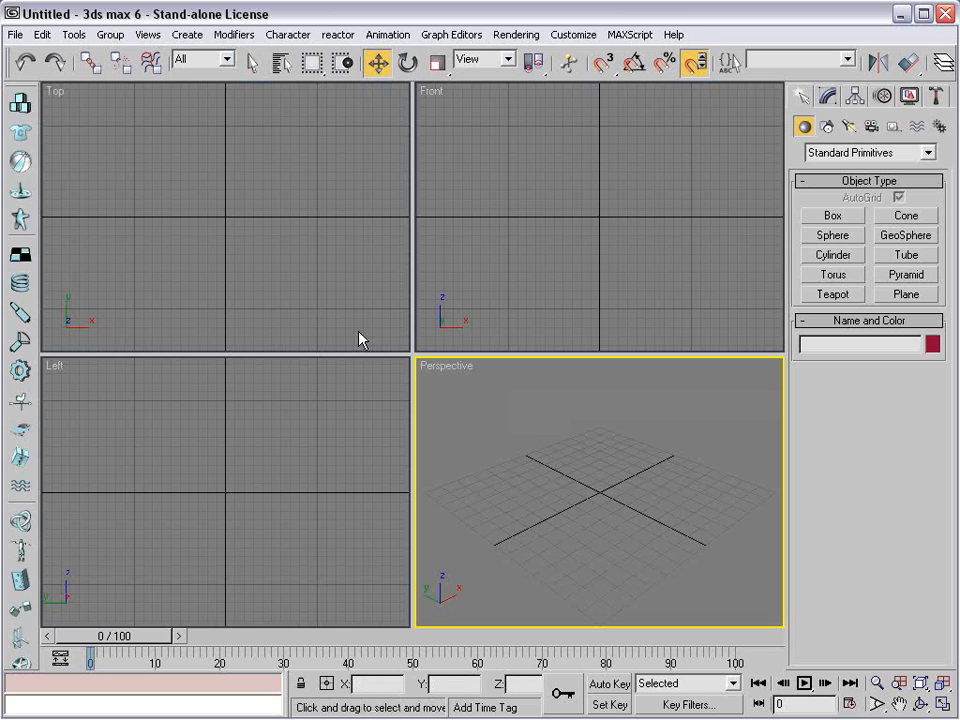
mouse_move(838, 240)
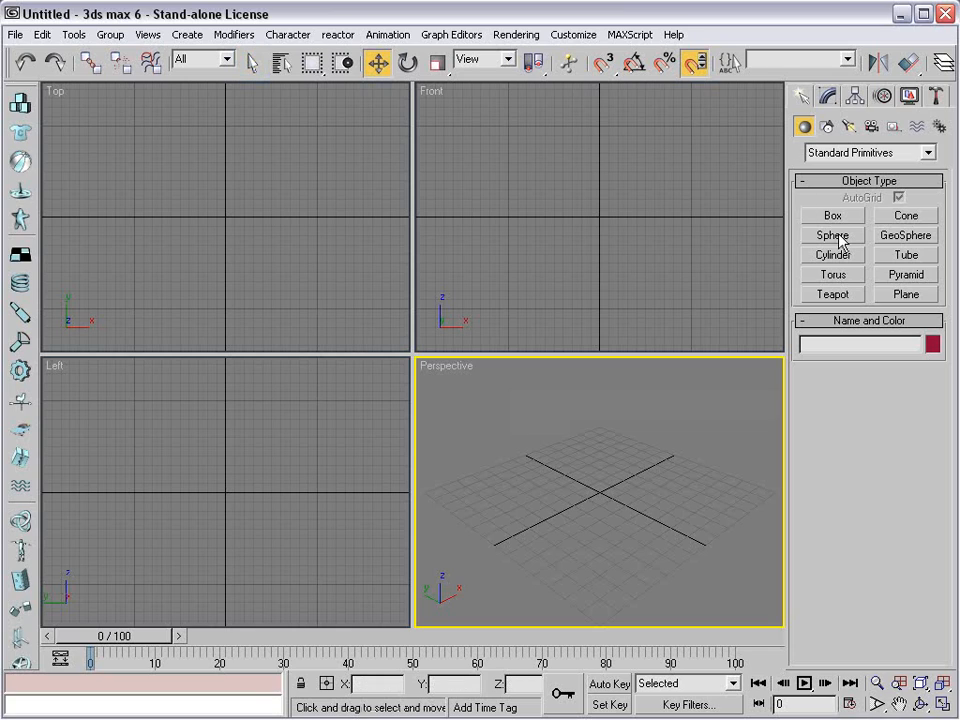
Create Plane01 with 4×4 segments in the Top viewport and bring up its modifier list.
left_click(904, 294)
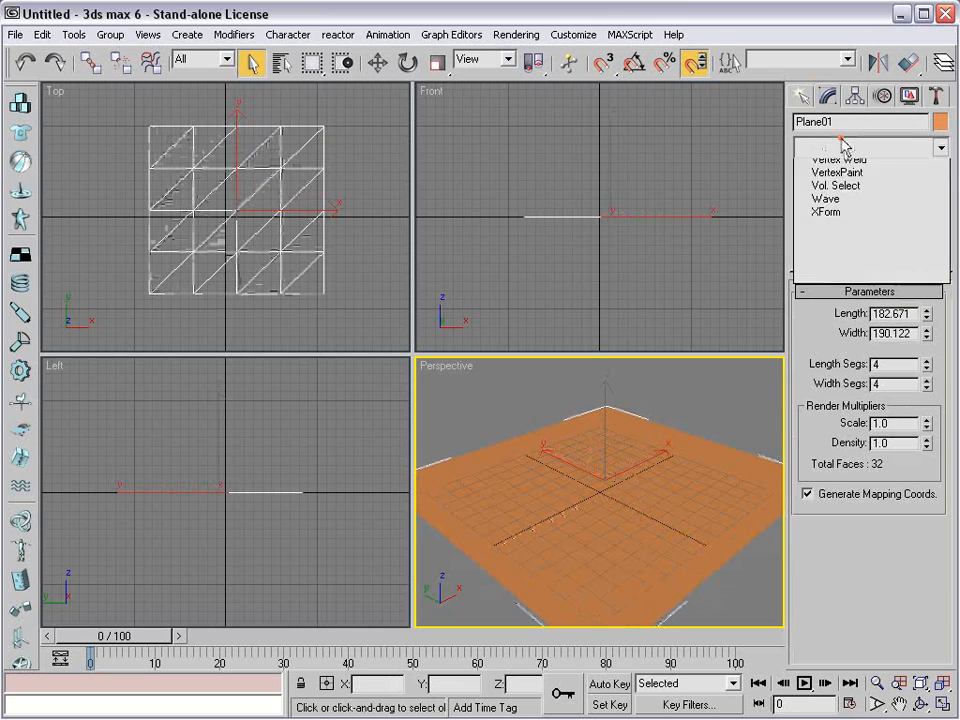
left_click(938, 148)
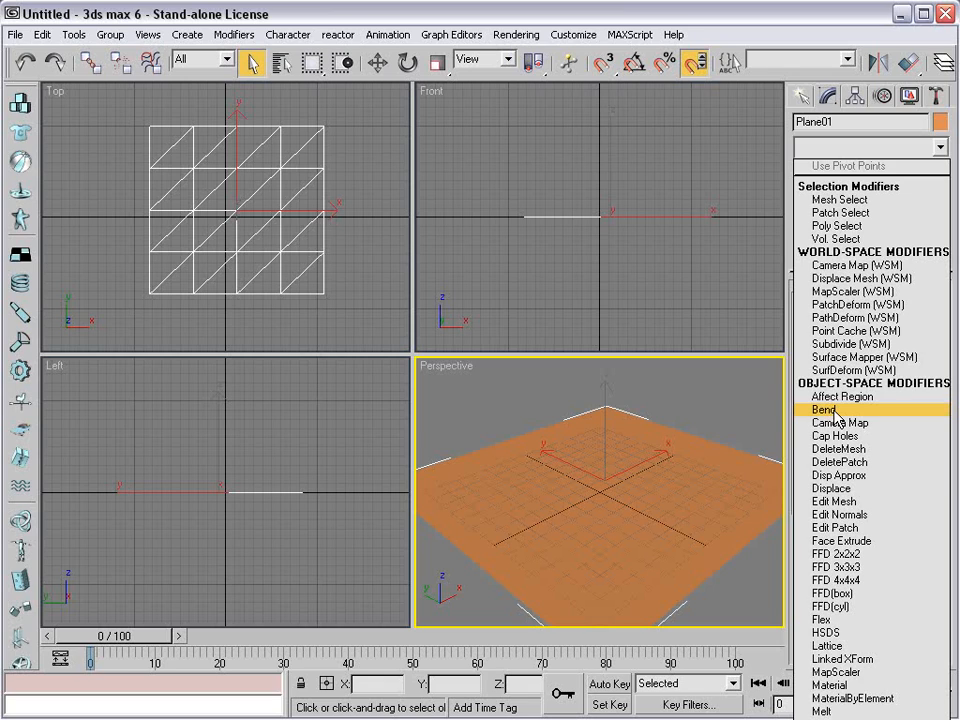
Apply a Bend modifier of 177 degrees on X with Limit Effect on and a raised Upper Limit.
left_click(824, 408)
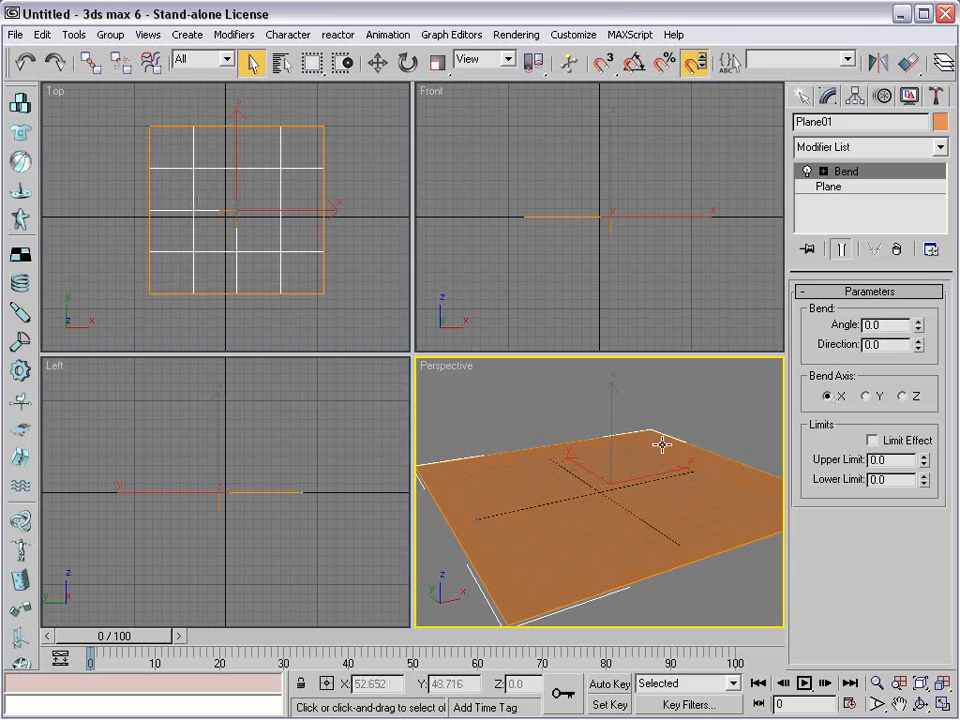
left_click(916, 328)
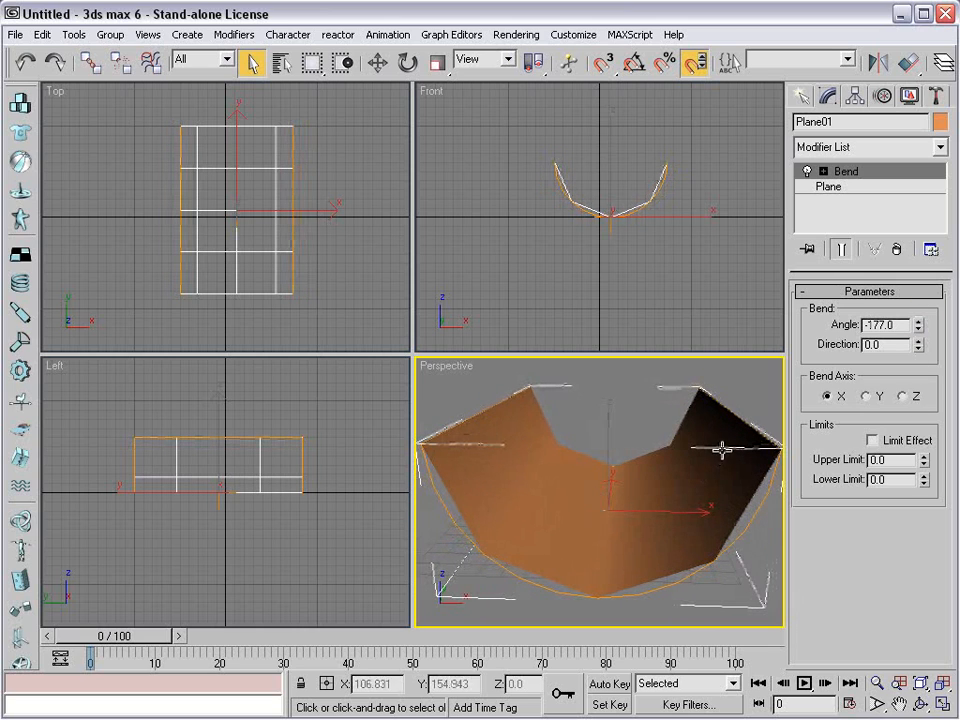
mouse_move(632, 476)
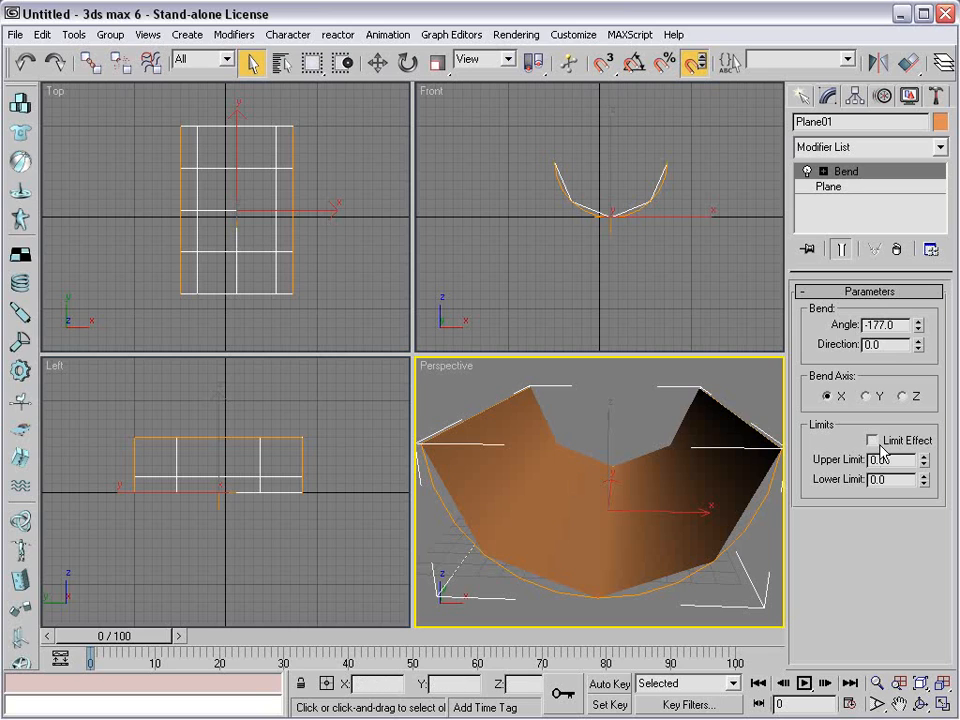
left_click(872, 440)
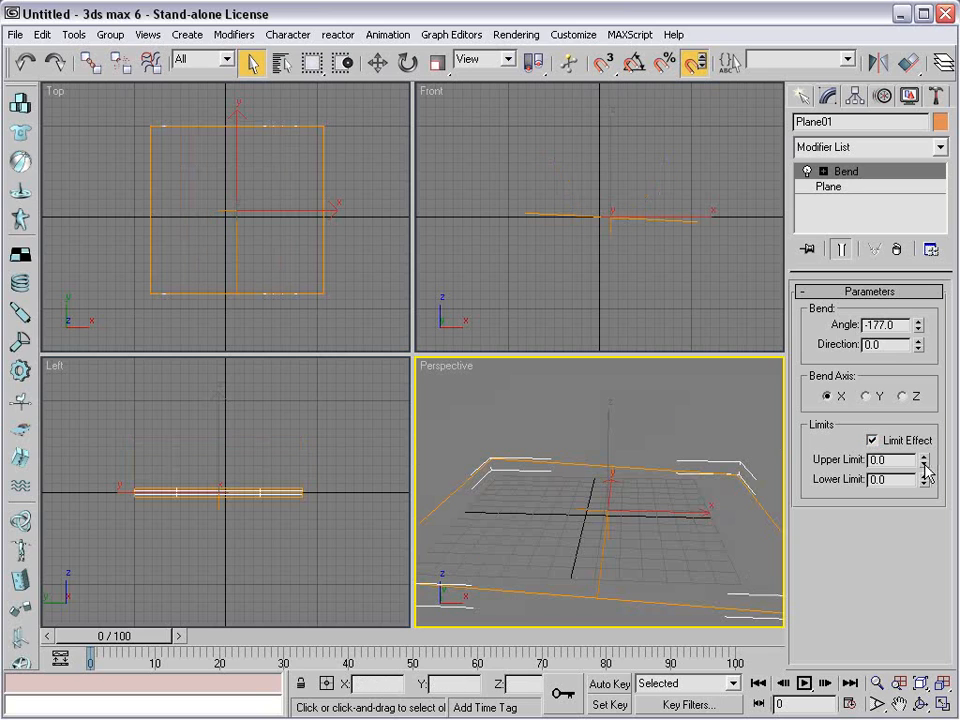
left_click_drag(924, 456, 924, 470)
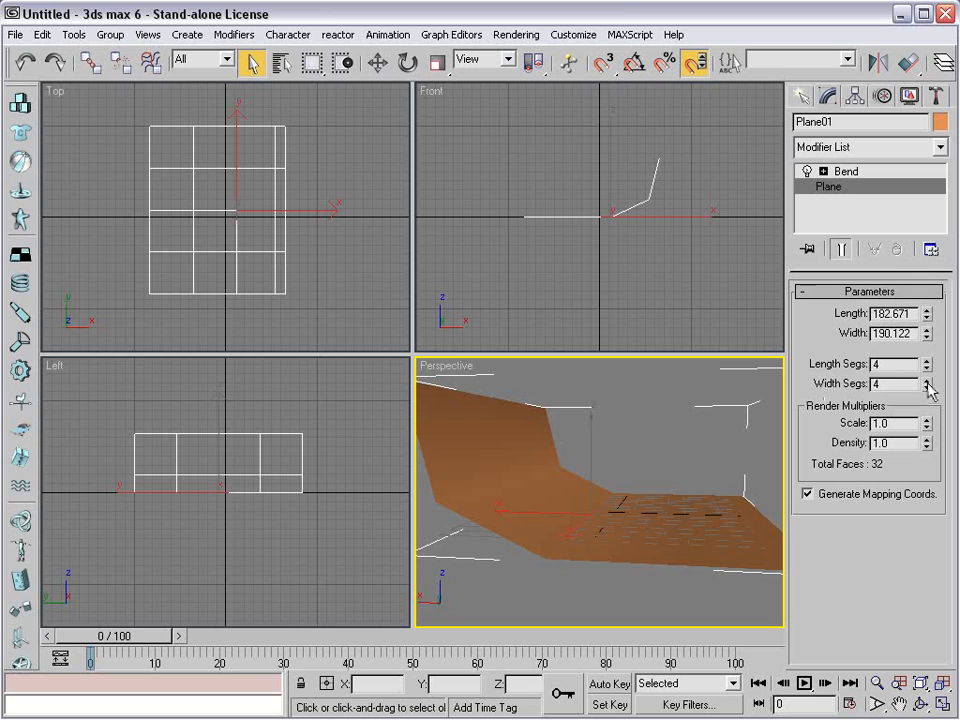
Raise Plane01's Length and Width Segs so the limited bend curls one edge smoothly.
left_click(928, 380)
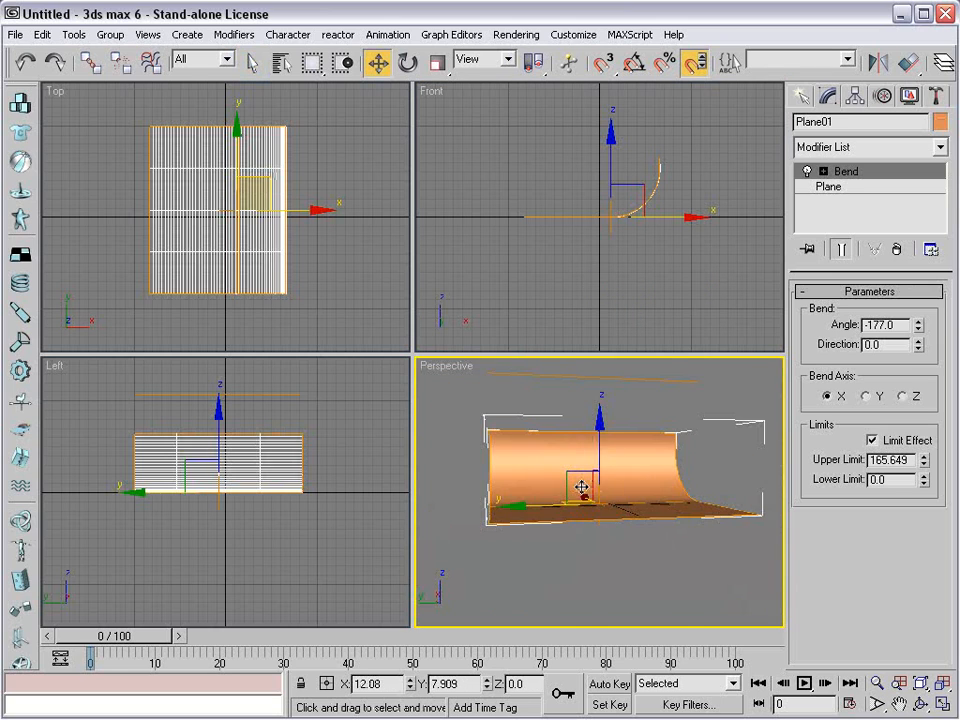
right_click(580, 490)
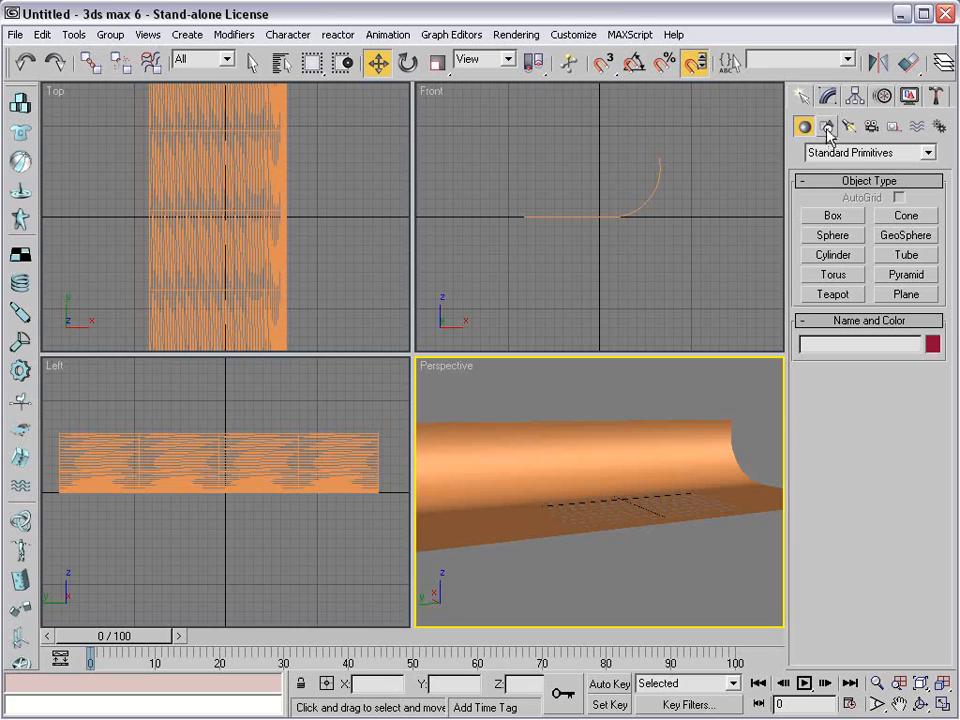
Place a Text01 spline in the Top viewport reading '3D TEXT' in Arial Black, size 26.
left_click(828, 124)
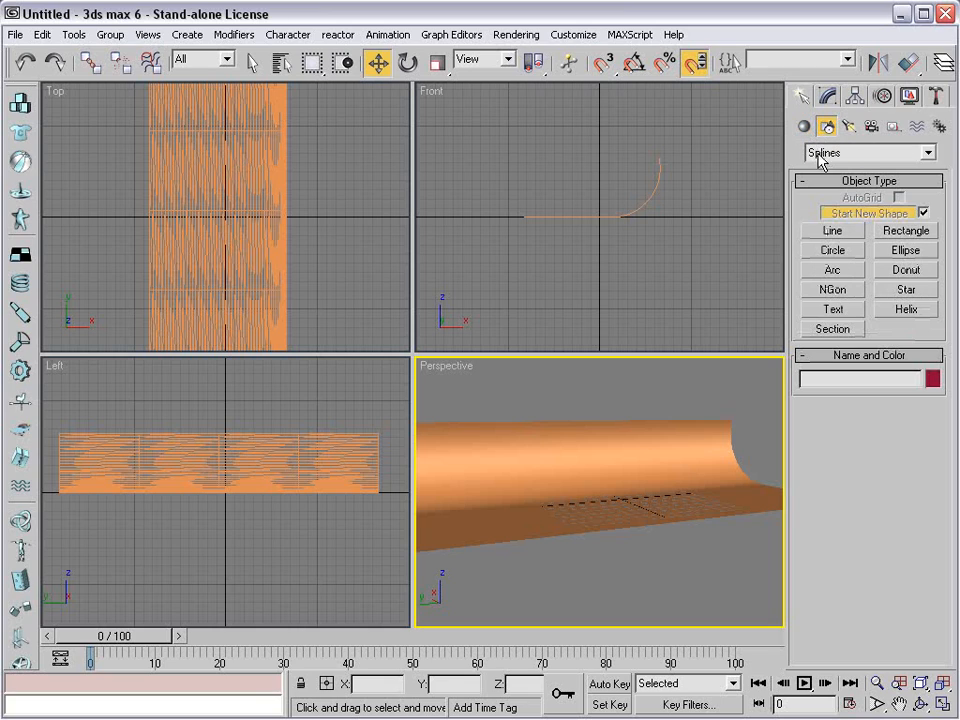
left_click(832, 308)
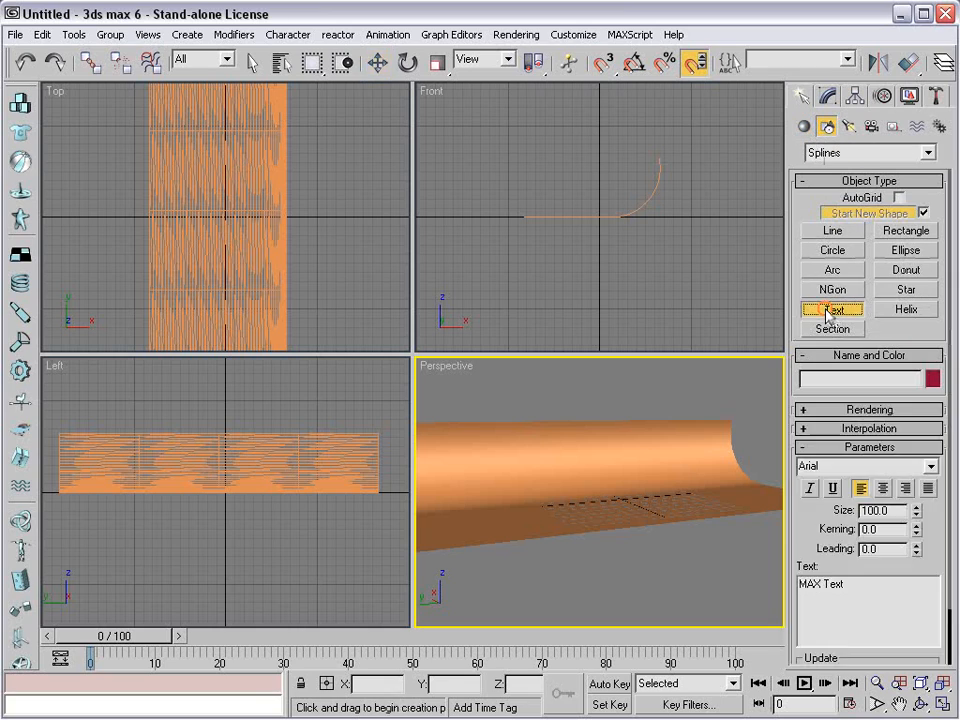
left_click(832, 308)
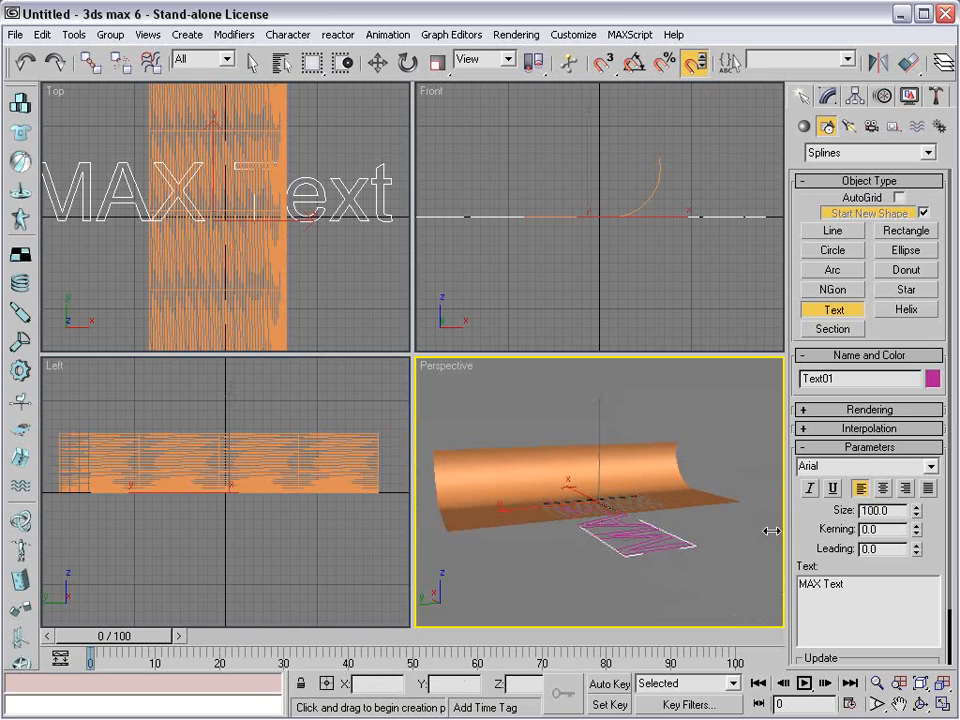
mouse_move(750, 588)
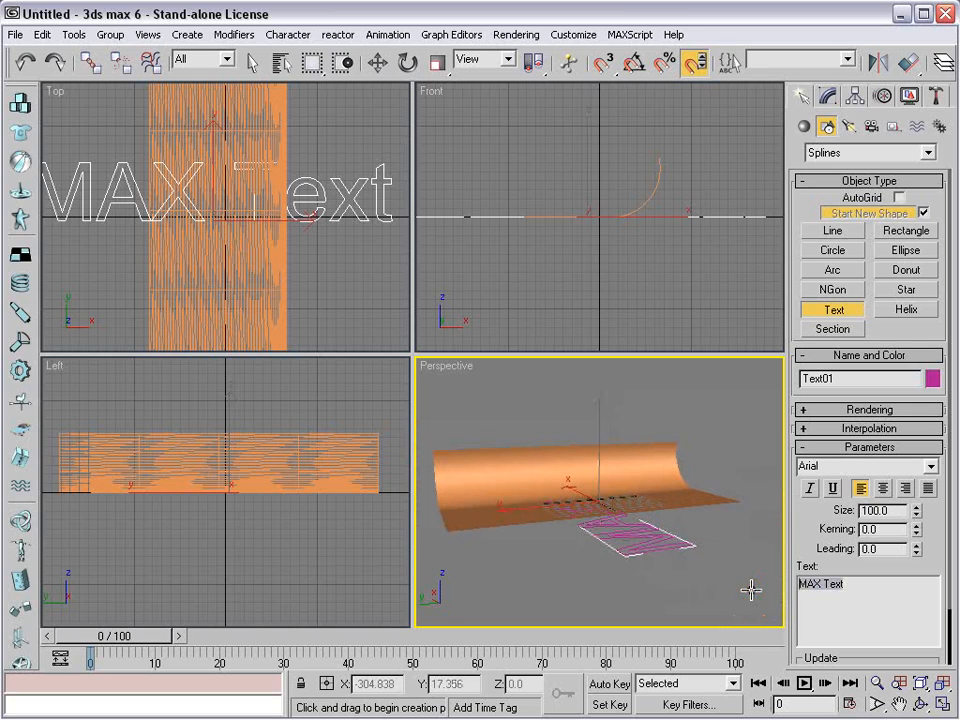
type("3D TEX")
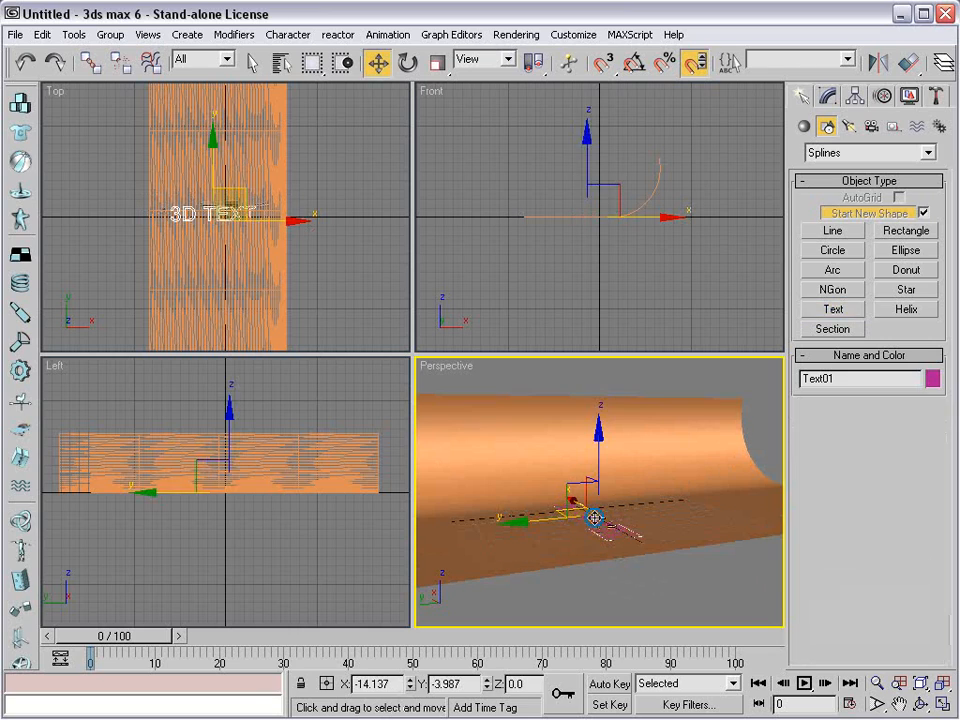
Switch to rotating the text via the quad menu's Rotate option.
right_click(596, 520)
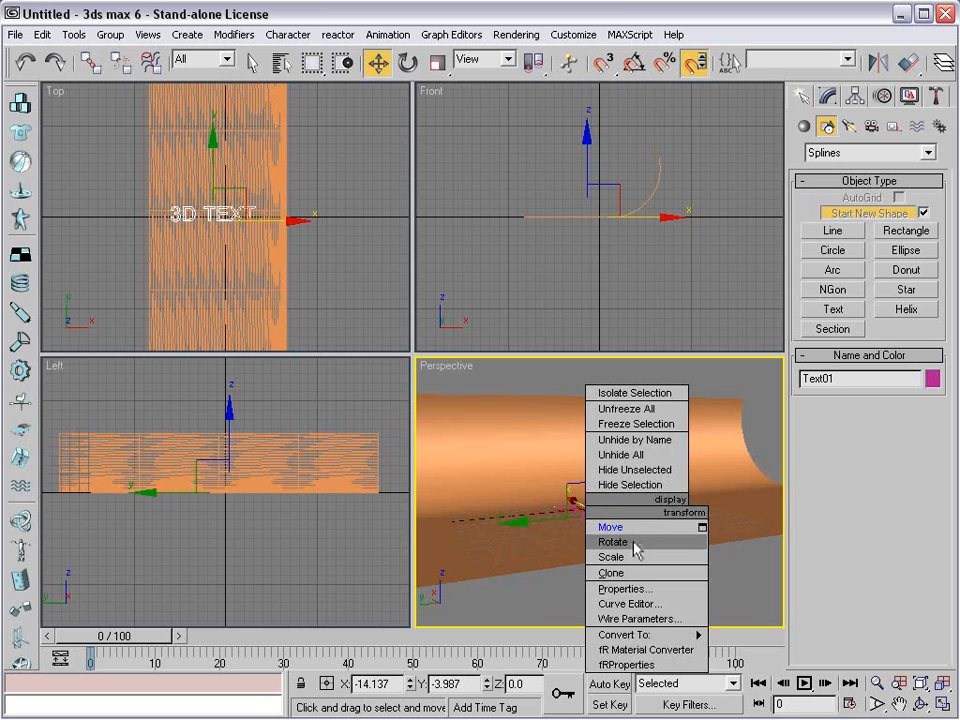
left_click(612, 540)
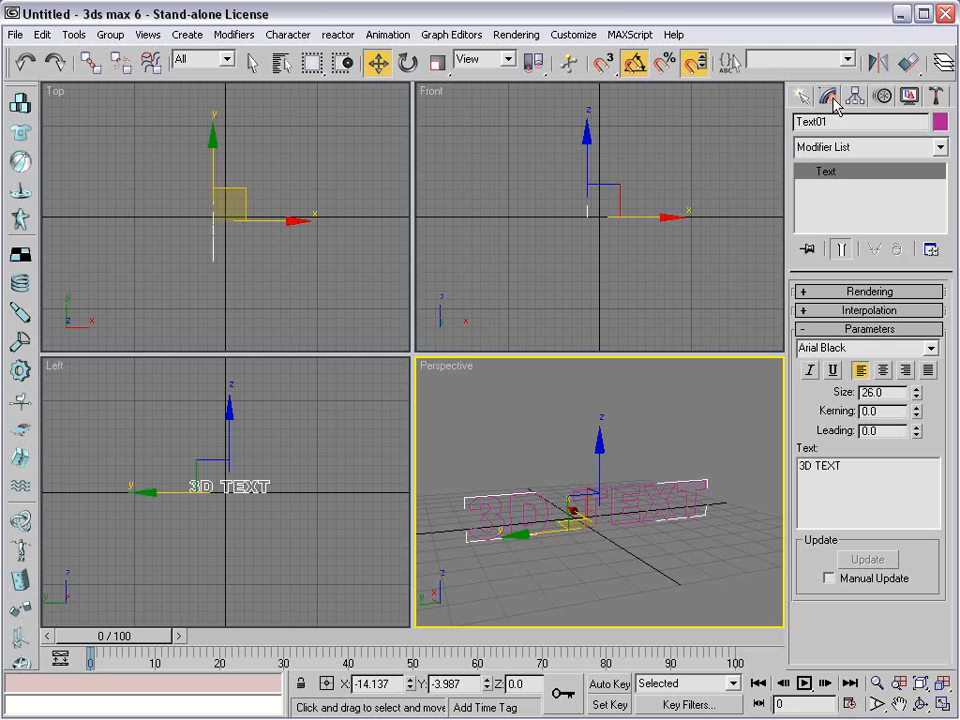
Add a Bevel modifier to Text01 with Level 1 Height 6 and Level 2 enabled.
left_click(866, 148)
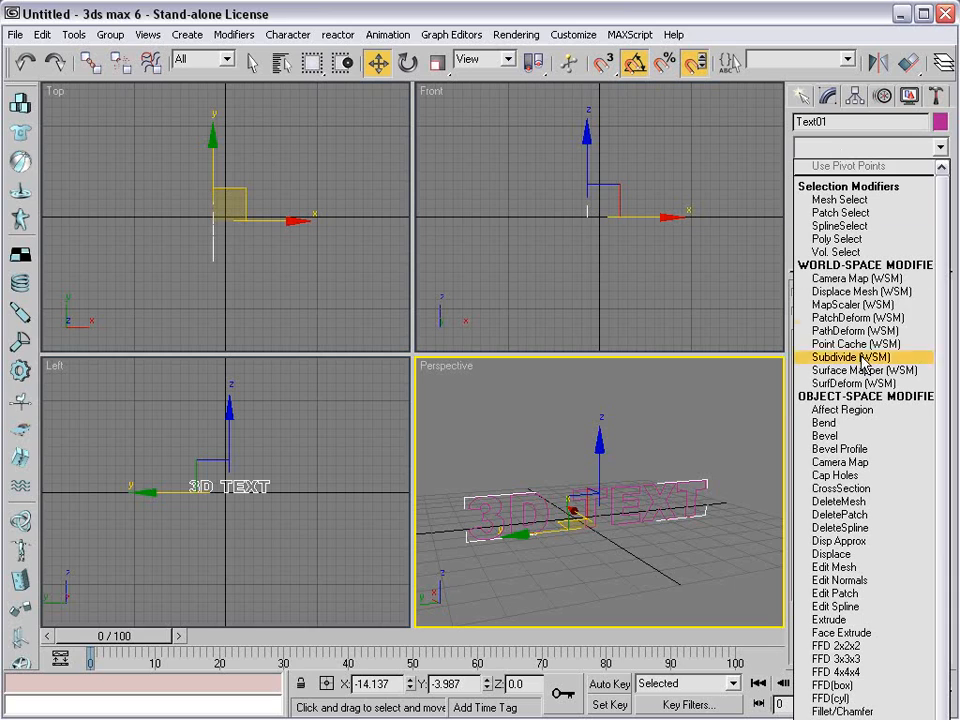
left_click(824, 436)
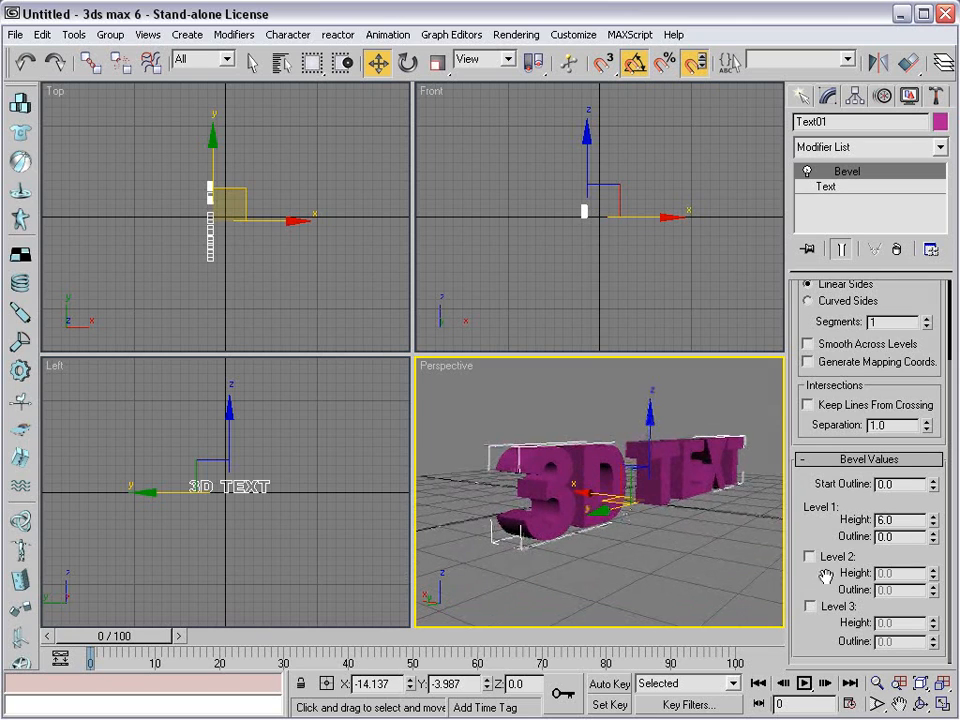
left_click(808, 556)
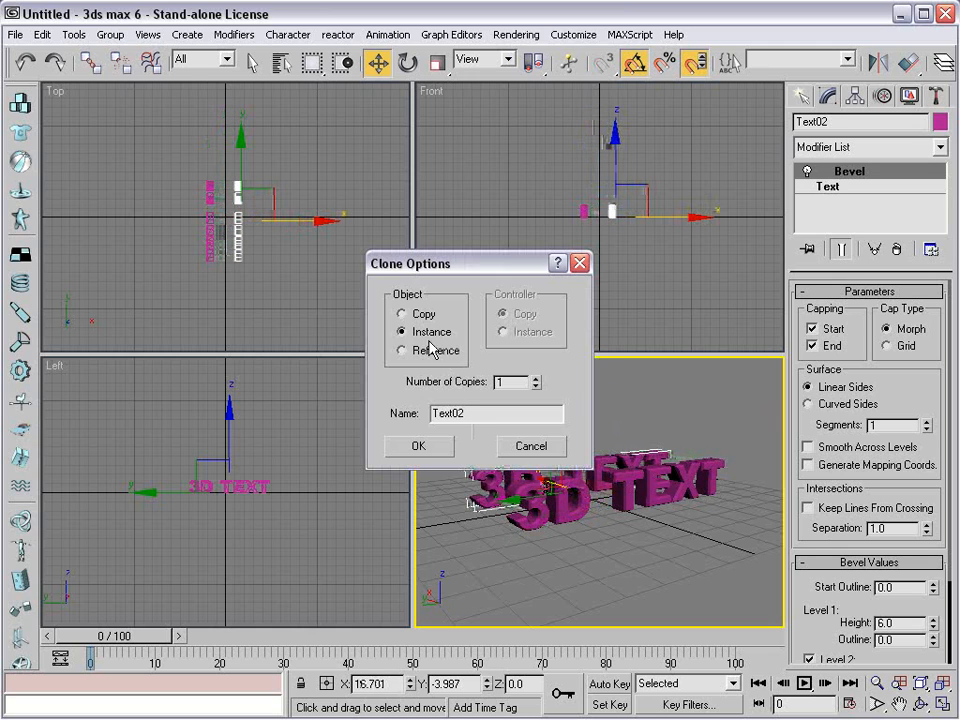
Confirm instance clone Text02, rework its bevel levels and enable Keep Lines From Crossing.
left_click(418, 446)
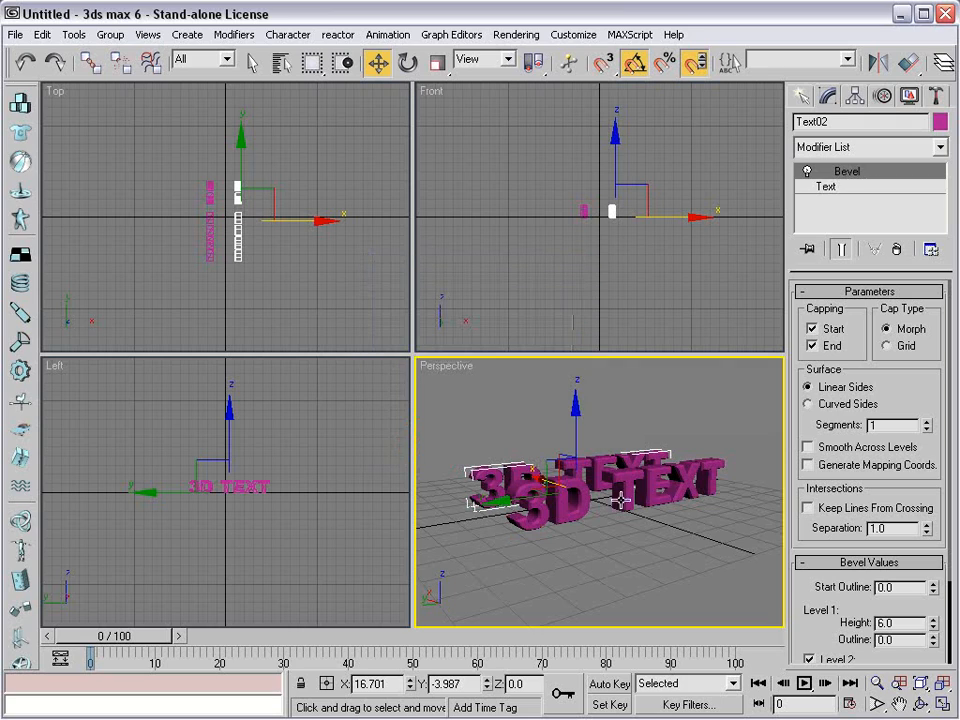
mouse_move(664, 528)
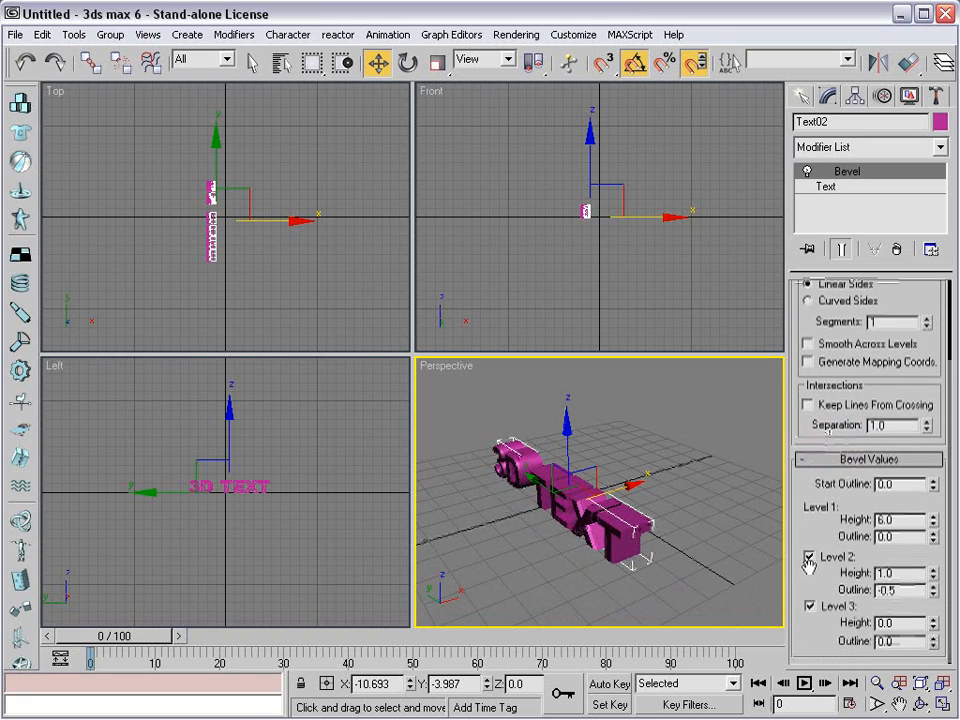
left_click(808, 556)
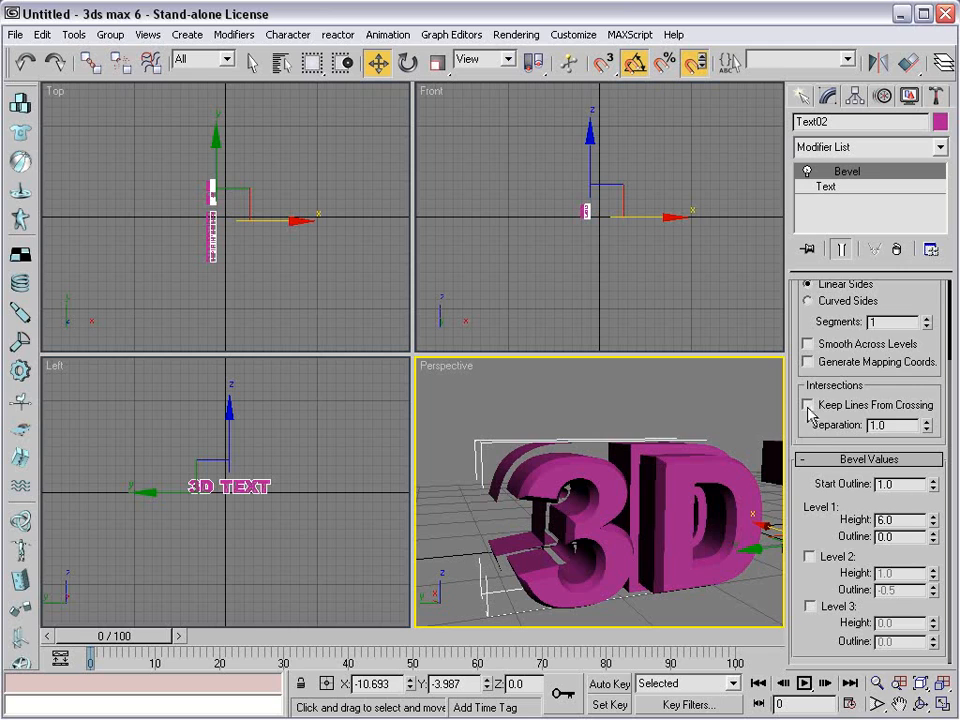
left_click(808, 404)
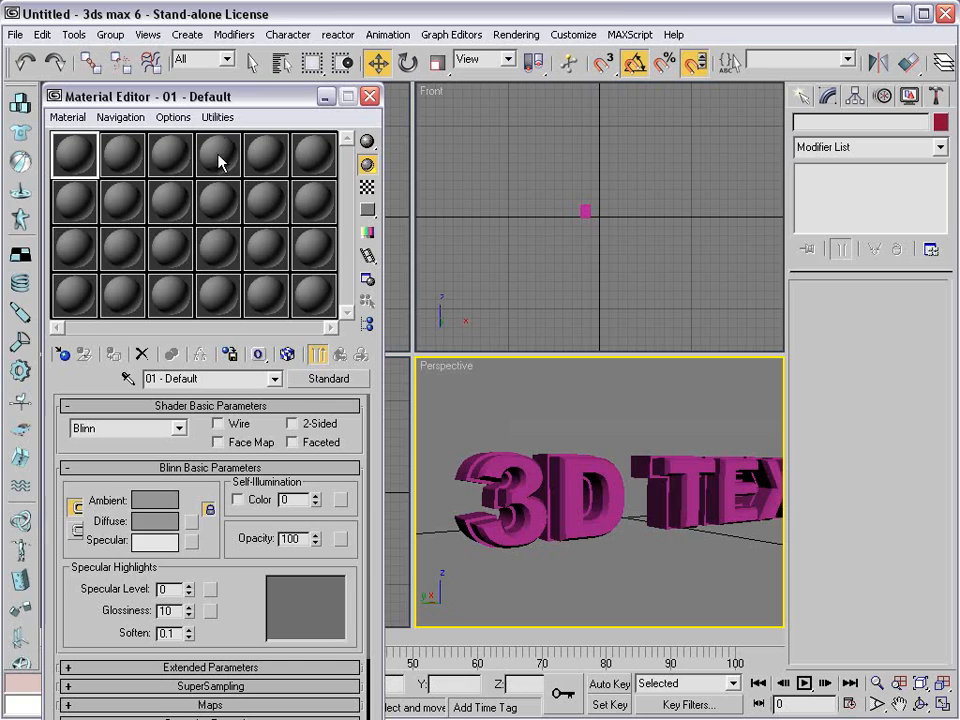
mouse_move(104, 150)
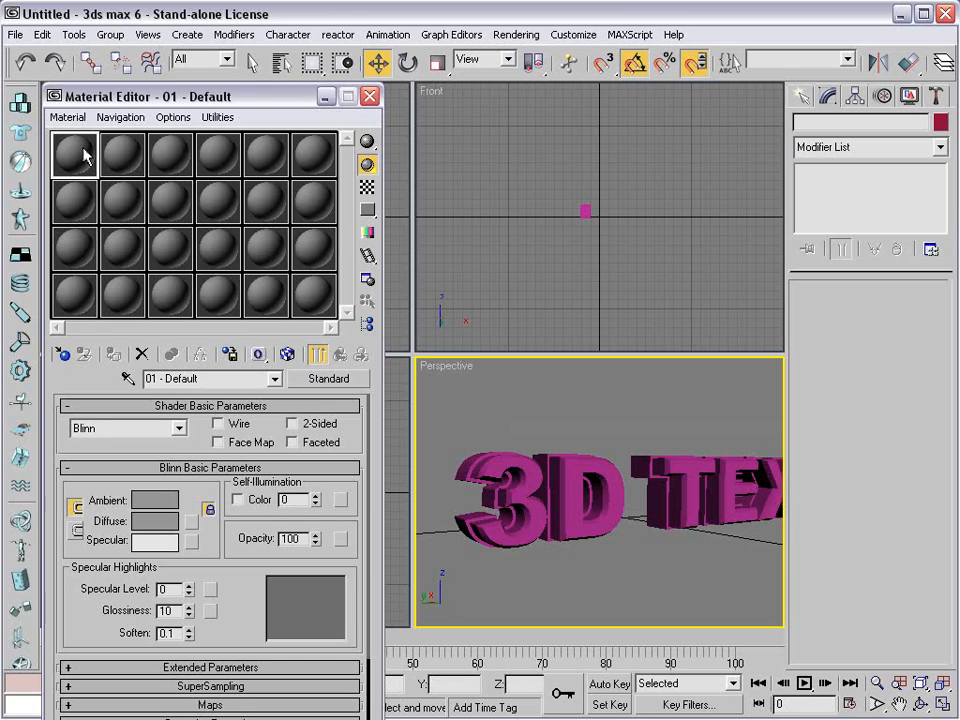
mouse_move(80, 156)
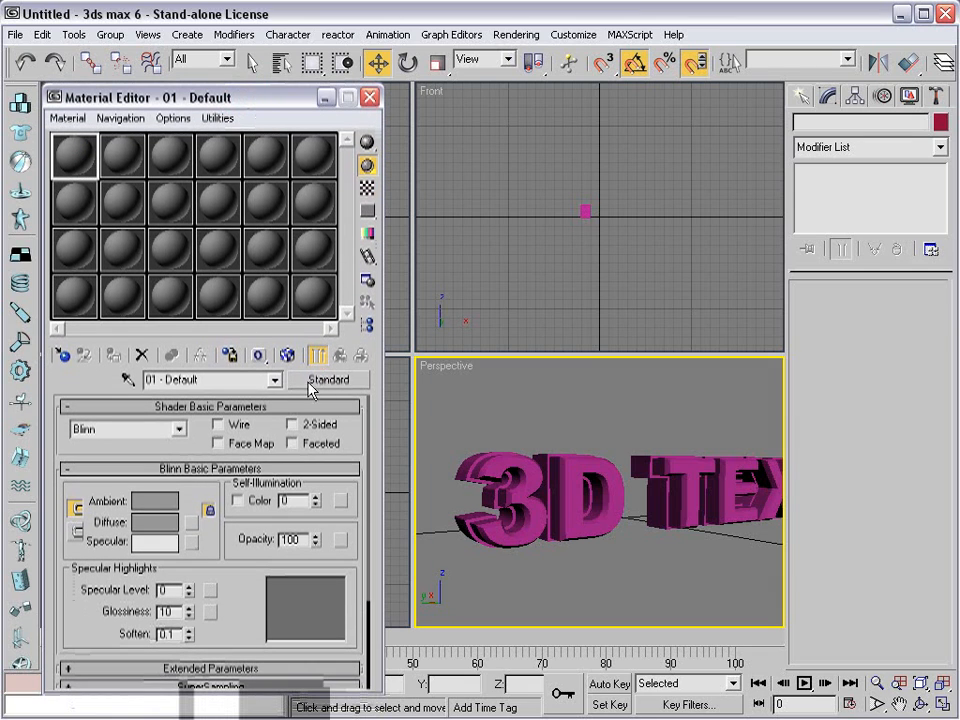
Browse the stock Mtl Library from the Standard material type button to find Metal_Chrome.
left_click(328, 380)
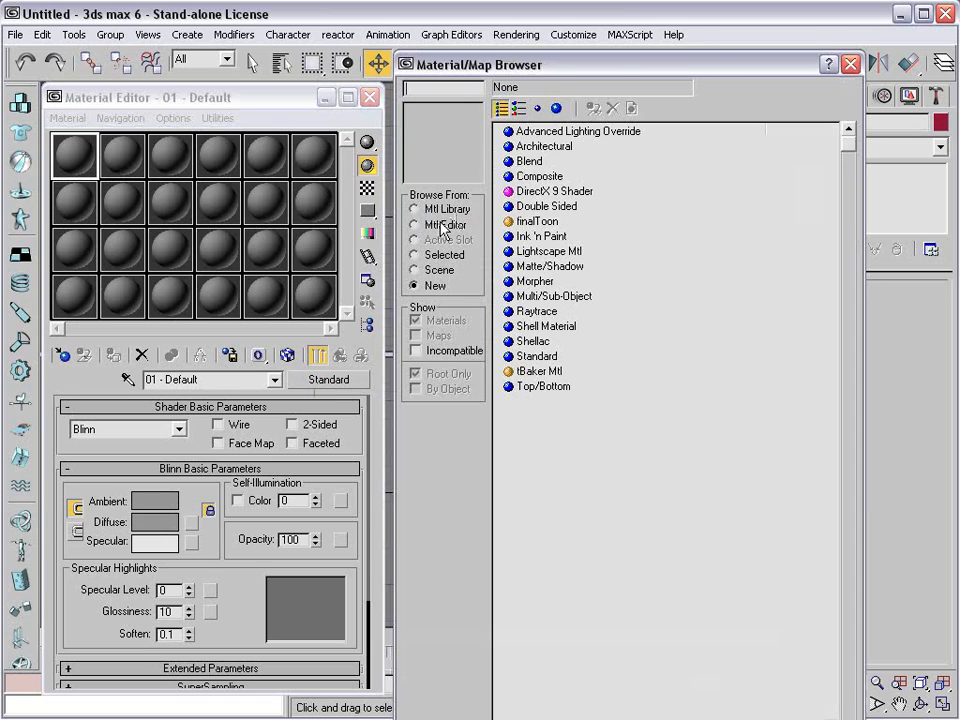
left_click(414, 208)
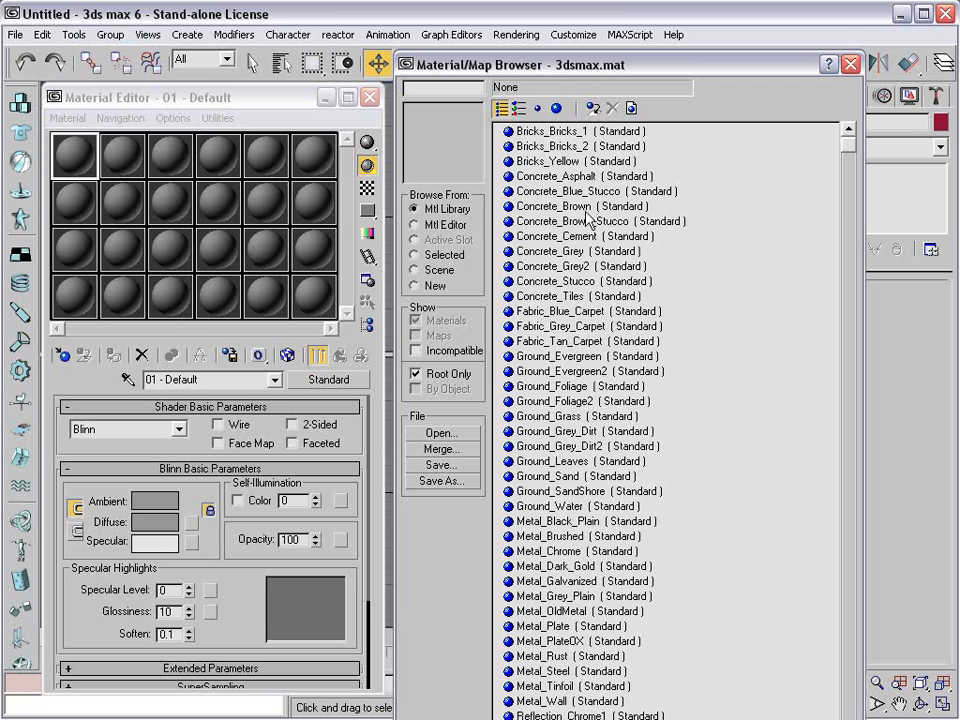
mouse_move(616, 598)
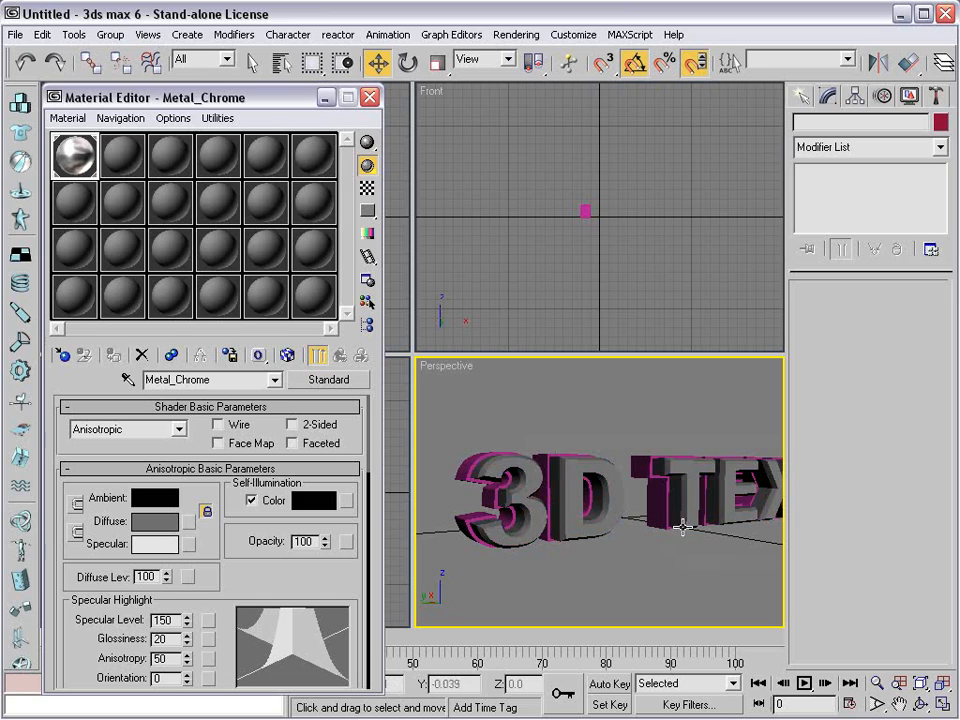
Make the second material dark gray and glossier, then assign it to the 3D TEXT.
left_click(122, 156)
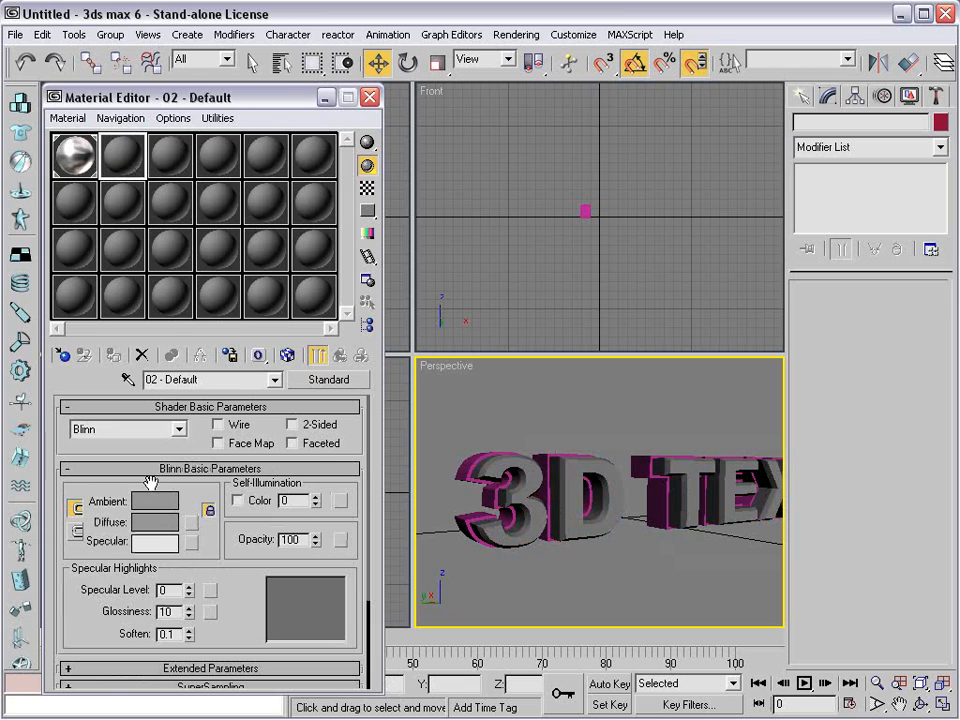
left_click(156, 500)
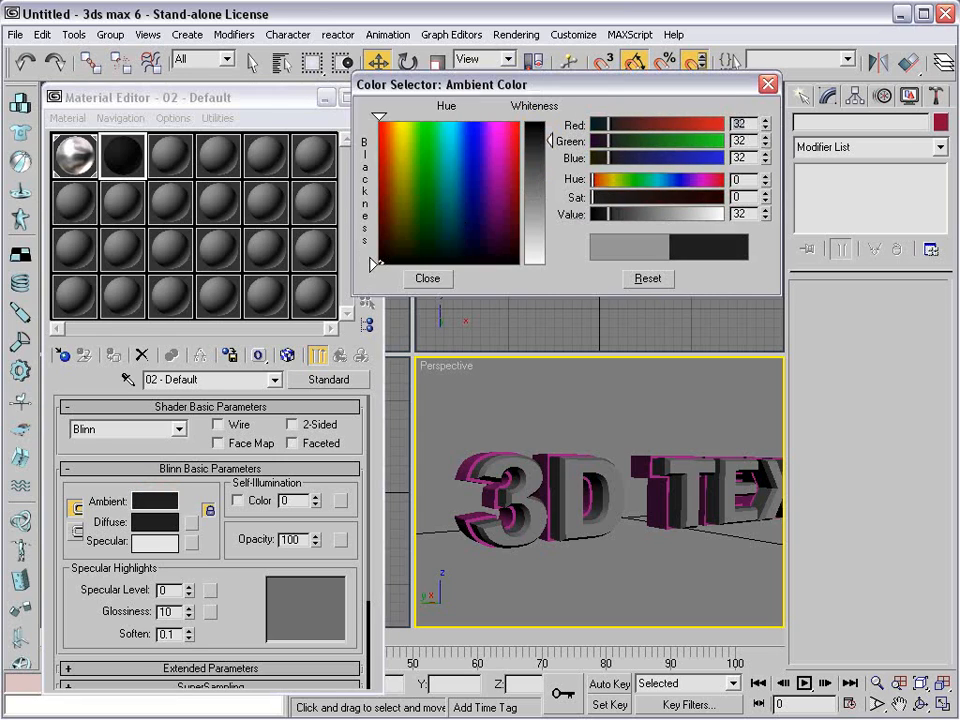
left_click(428, 278)
type("33")
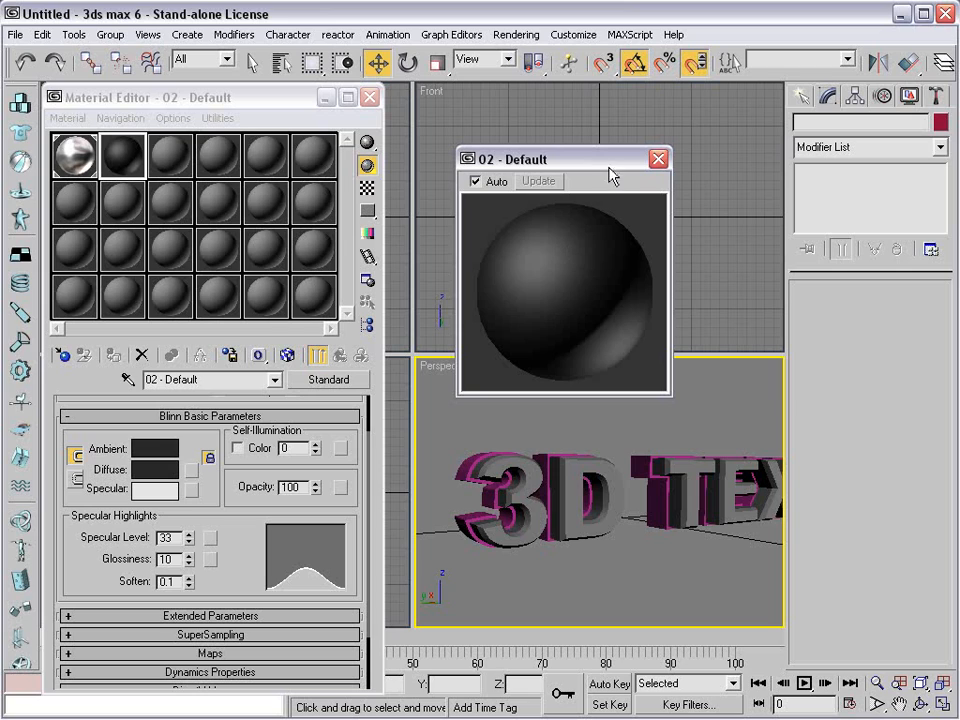
left_click(658, 160)
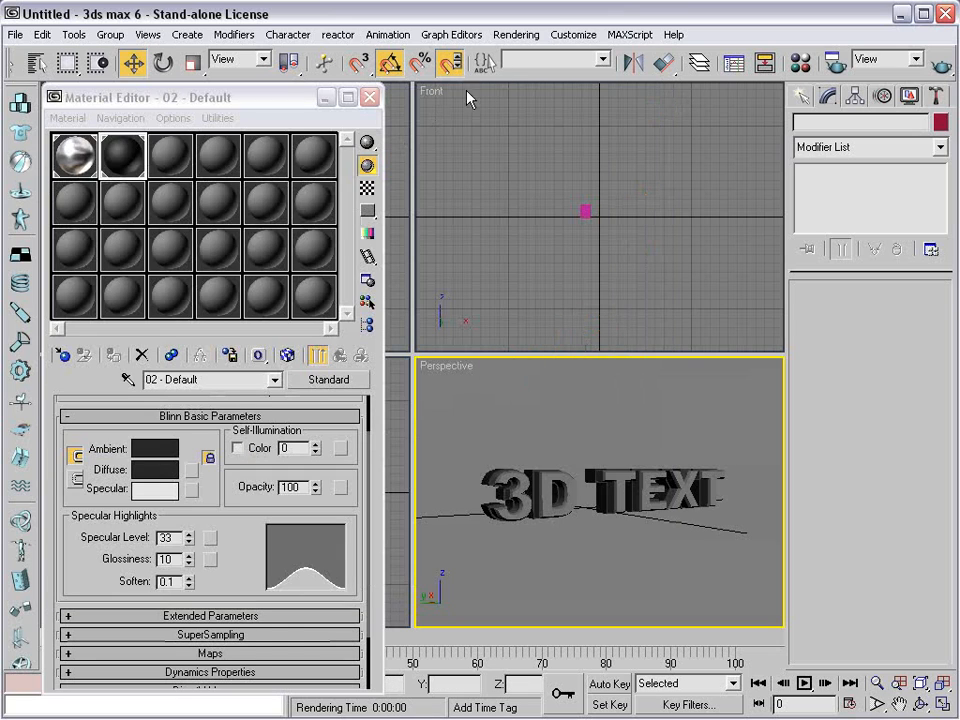
left_click(516, 34)
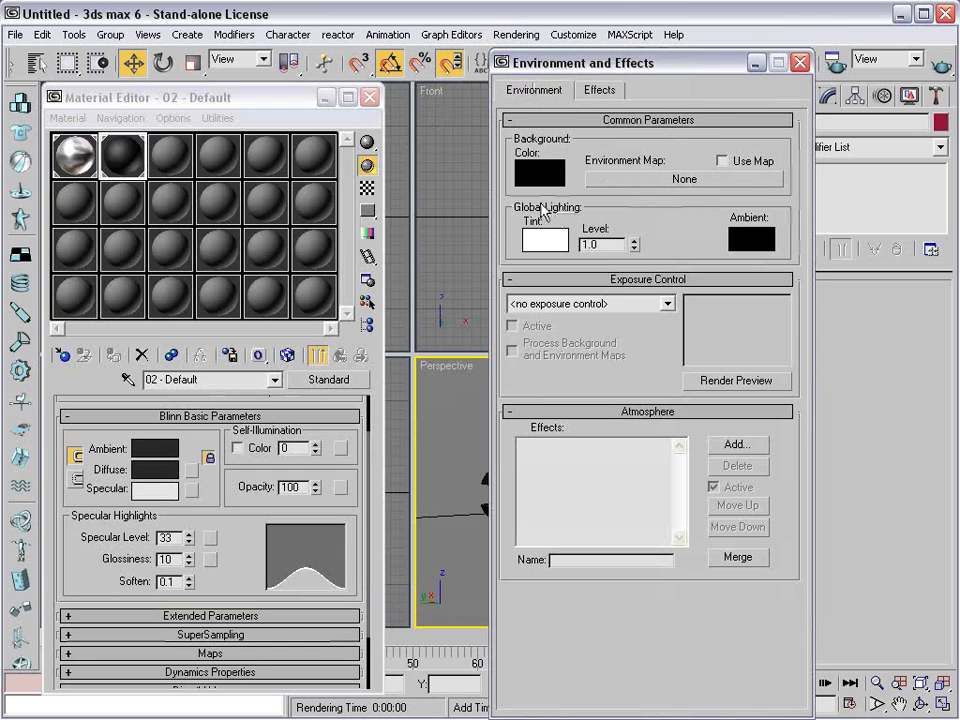
left_click(540, 172)
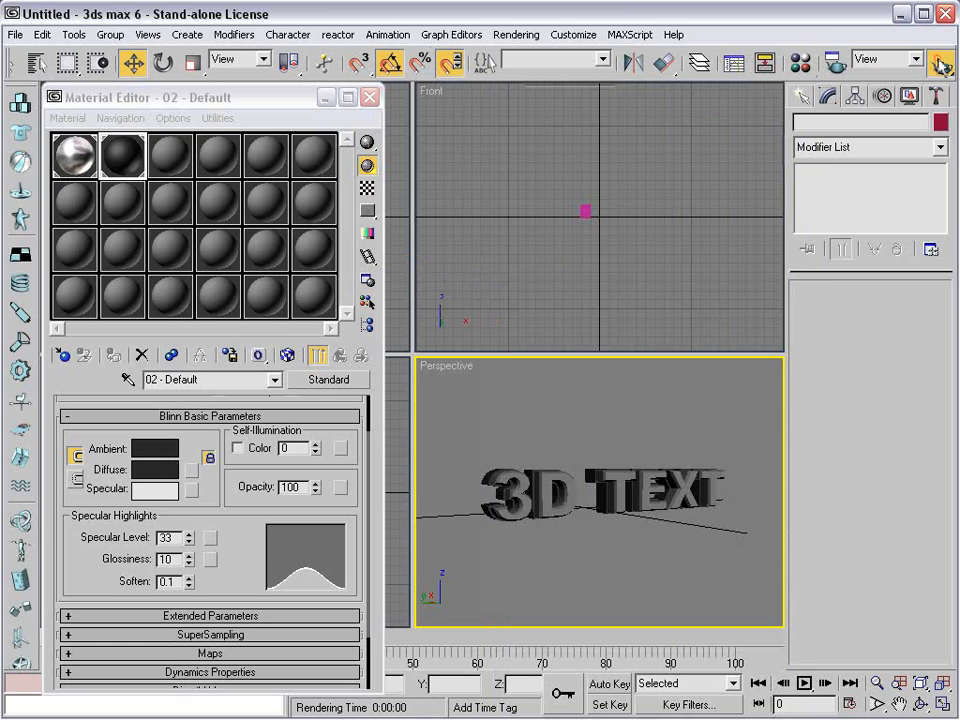
left_click(938, 62)
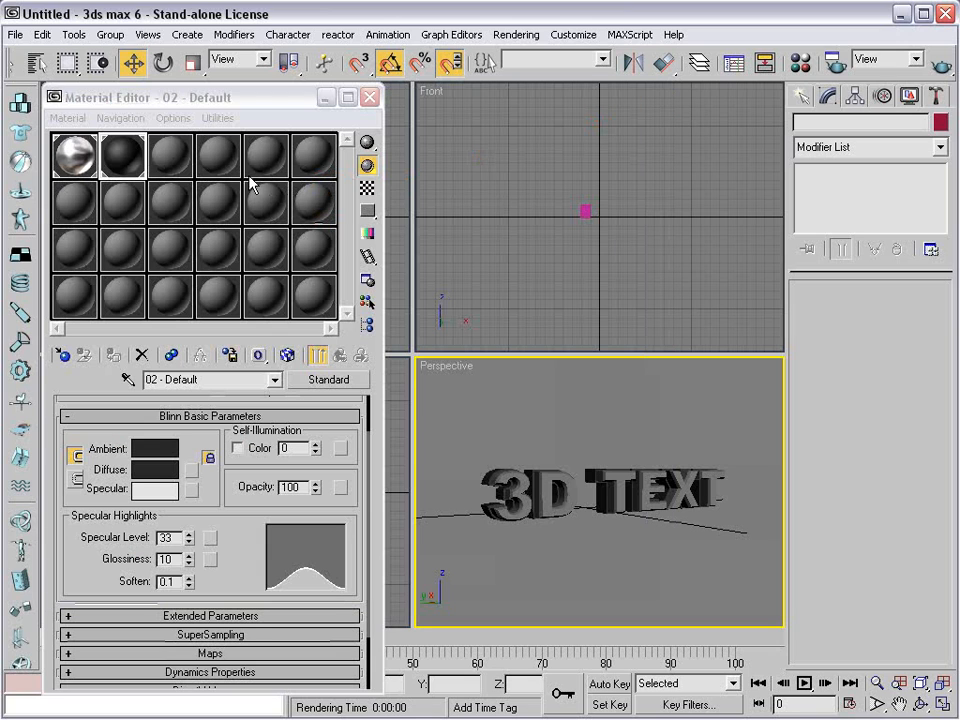
left_click(156, 448)
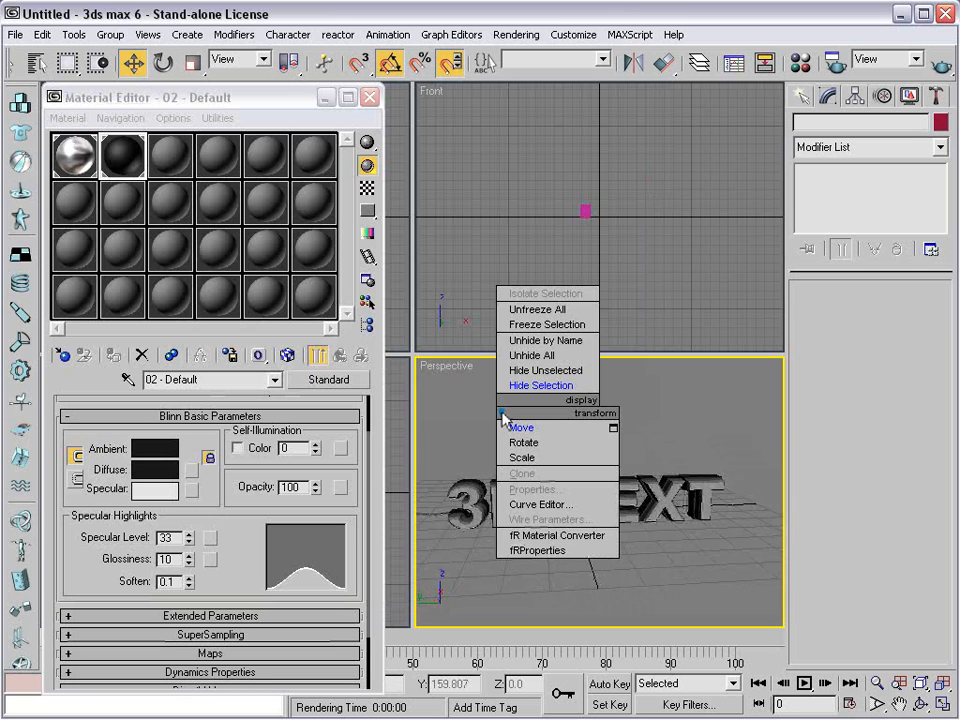
mouse_move(544, 356)
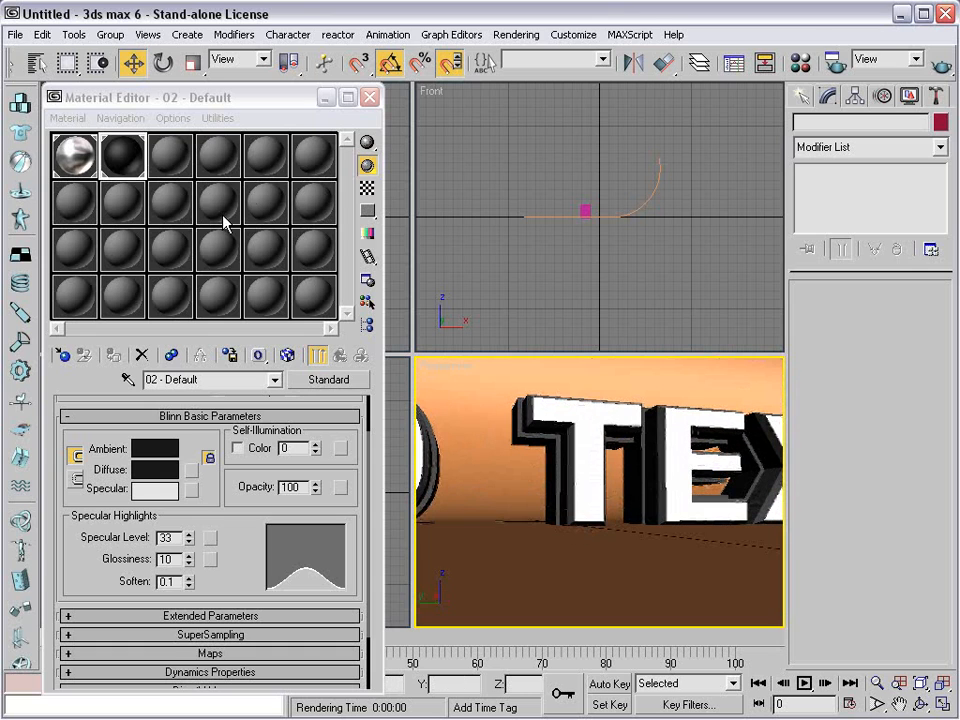
Assign the third slot's default gray Blinn material to the backdrop plane and reactivate the viewport.
left_click(368, 96)
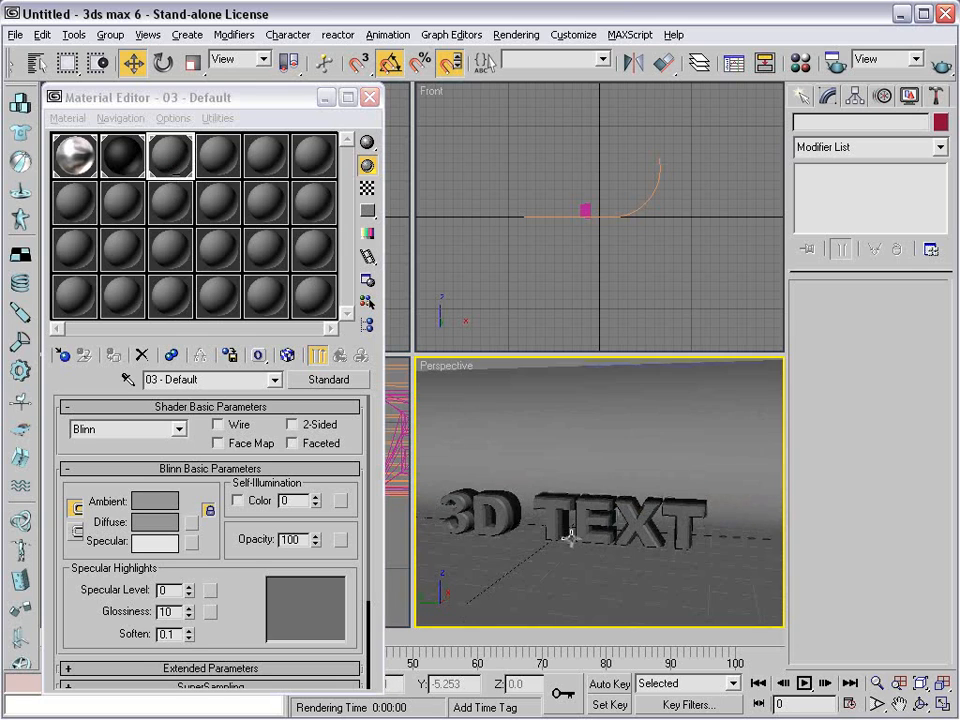
left_click_drag(570, 540, 544, 500)
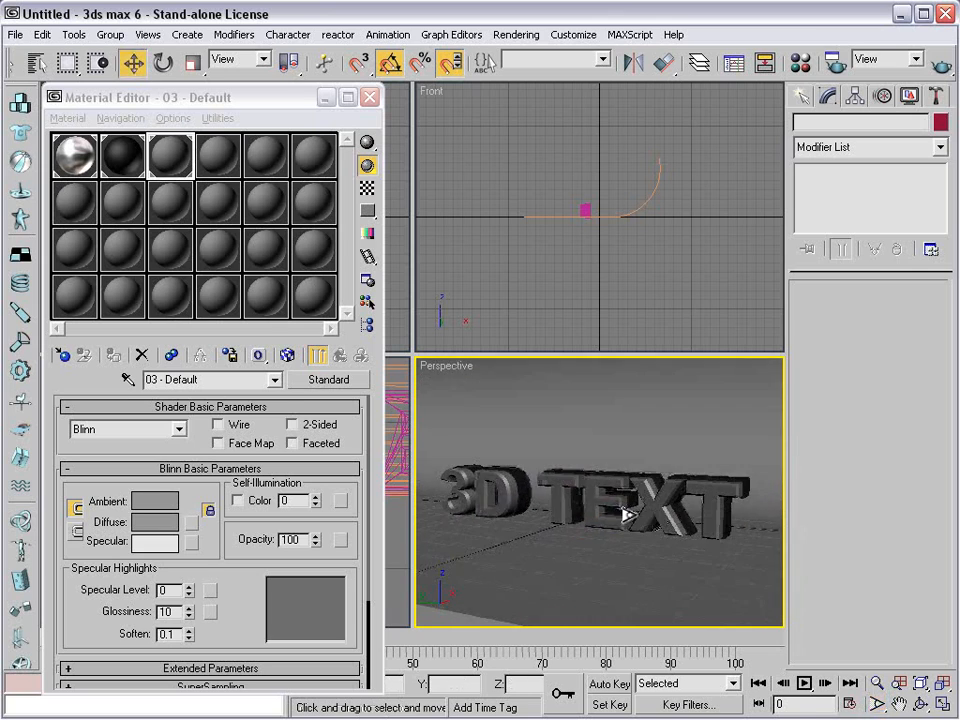
right_click(570, 450)
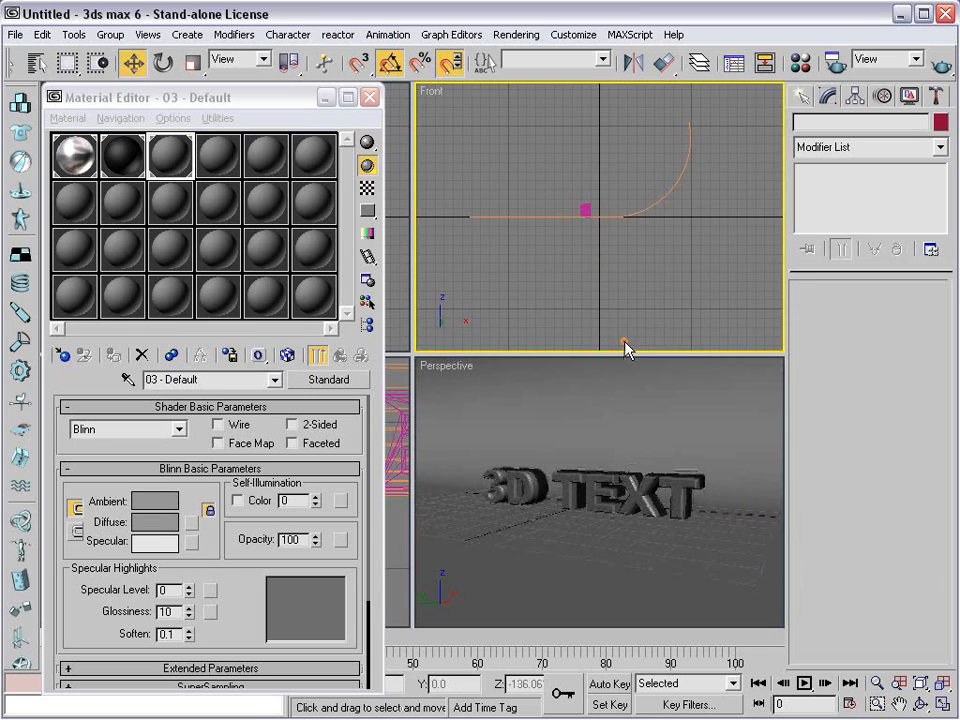
left_click(600, 490)
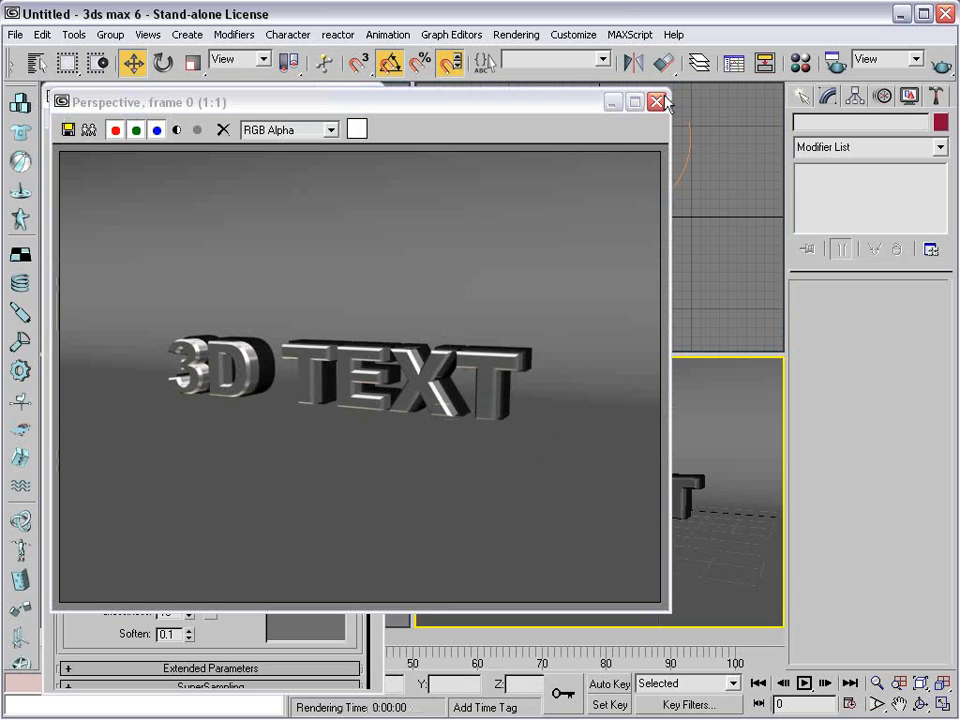
Raise Text02's Bevel Start Outline, then quick-render the Perspective view of the gray text on the backdrop.
left_click(656, 100)
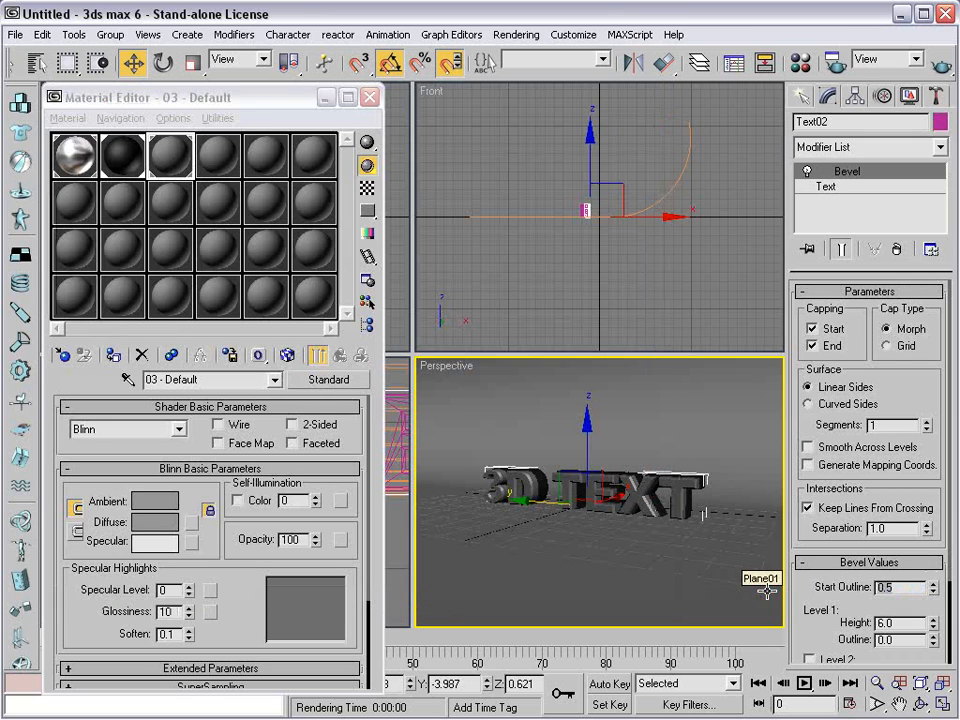
left_click(932, 584)
type("1")
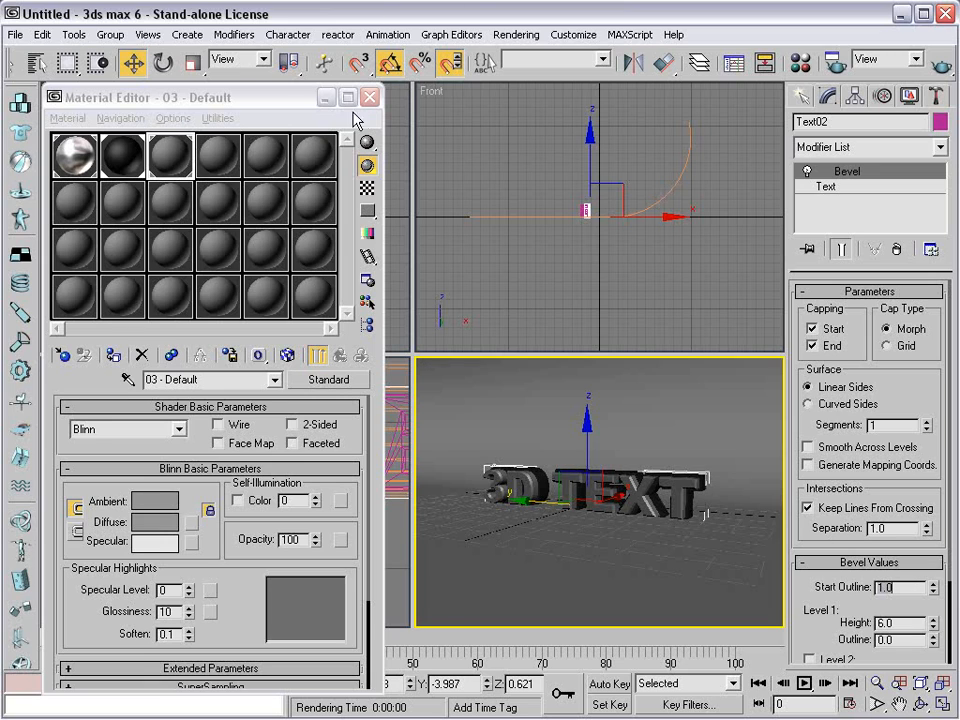
left_click(368, 96)
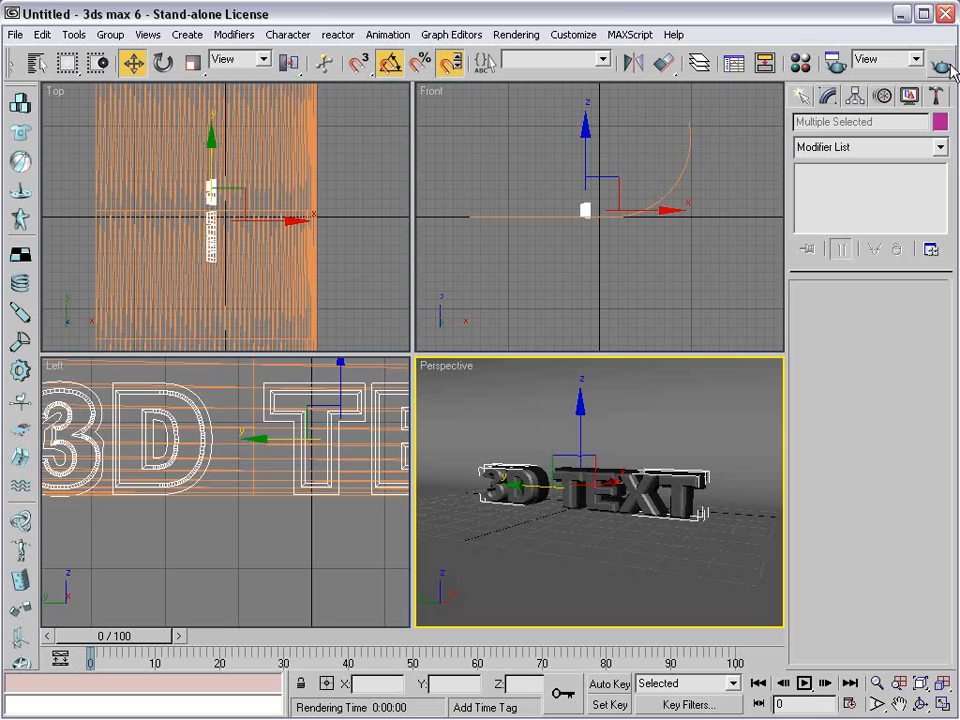
left_click(942, 62)
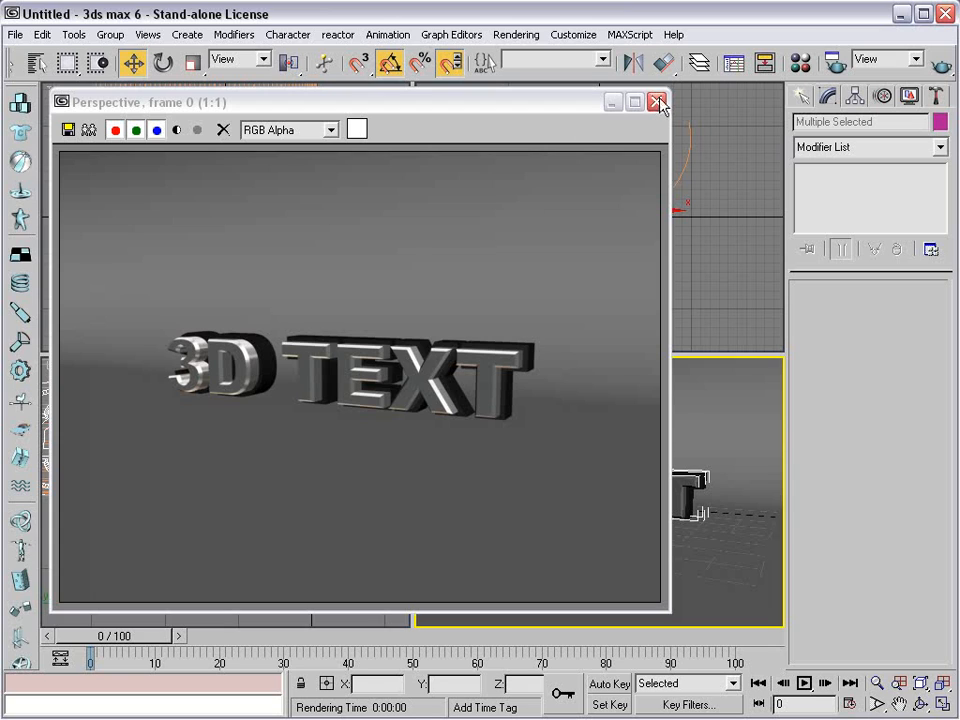
Create a Standard Skylight Sky01 with Cast Shadows on and lower Rays per Sample.
left_click(656, 102)
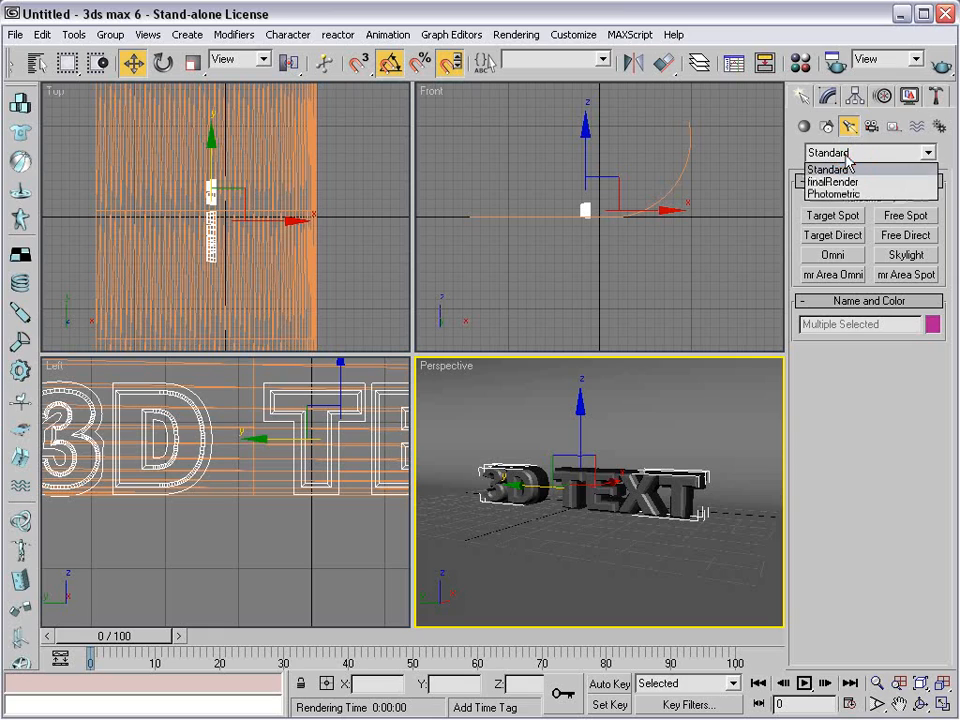
left_click(828, 168)
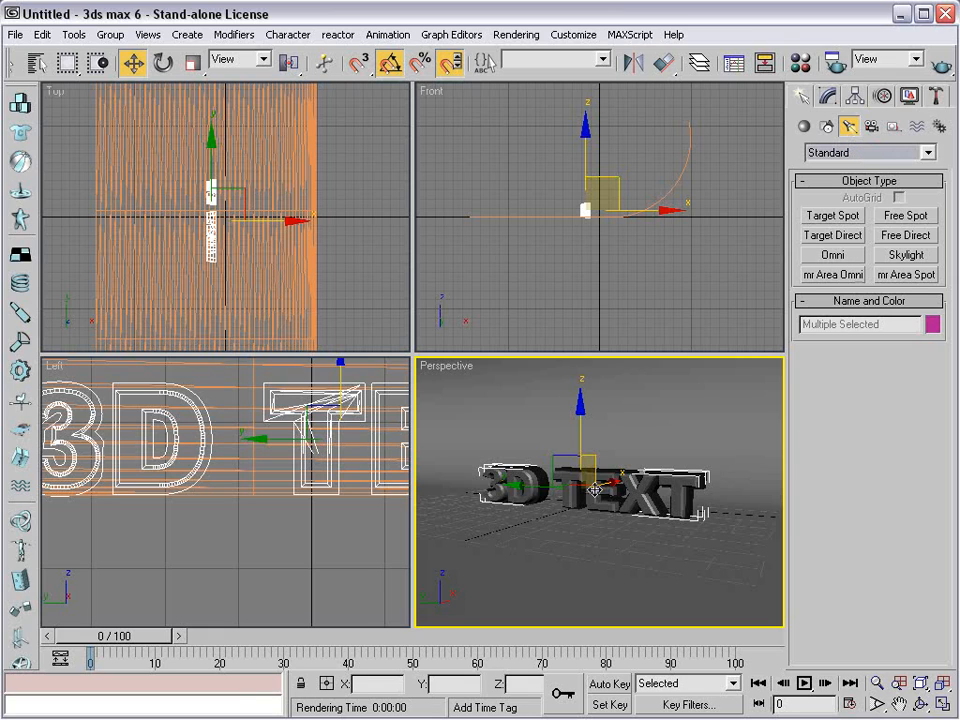
left_click(904, 254)
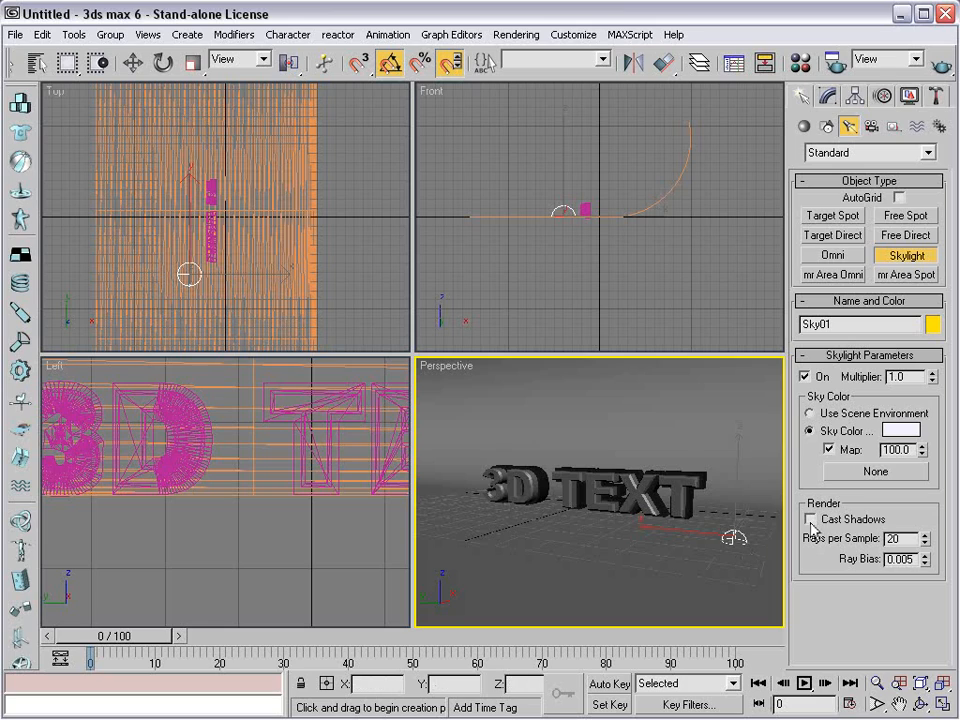
left_click(810, 520)
type("6")
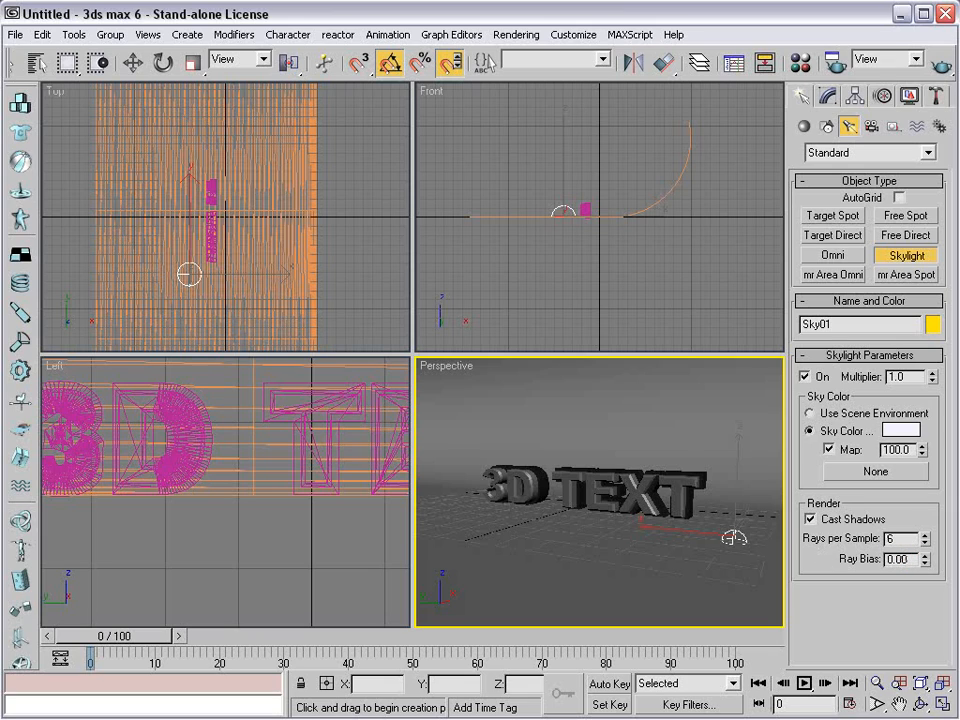
left_click(912, 554)
type("0.01")
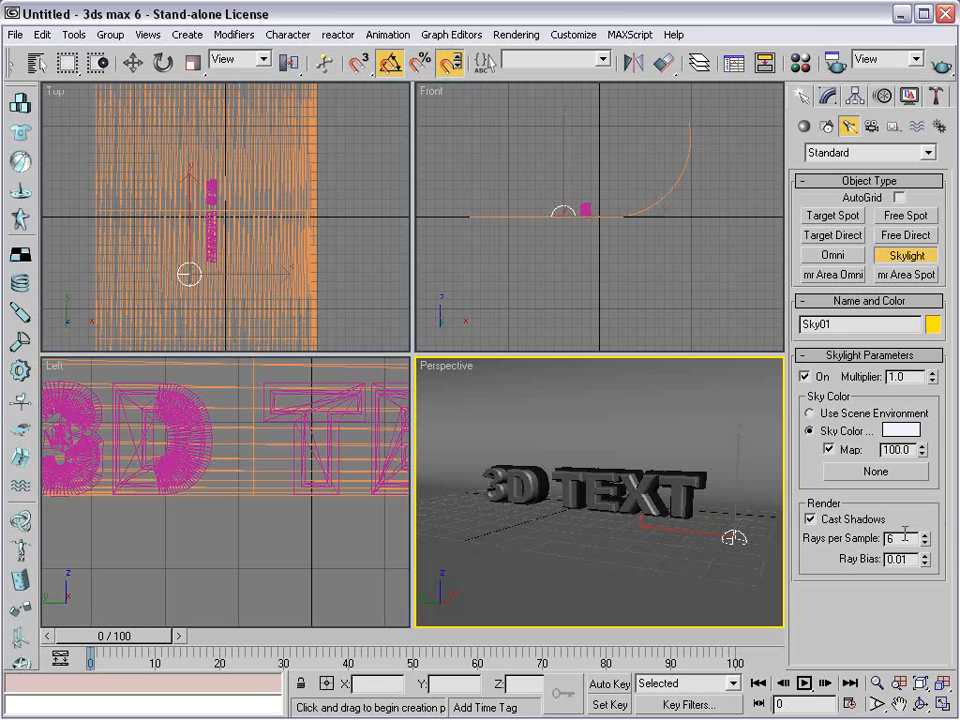
mouse_move(648, 500)
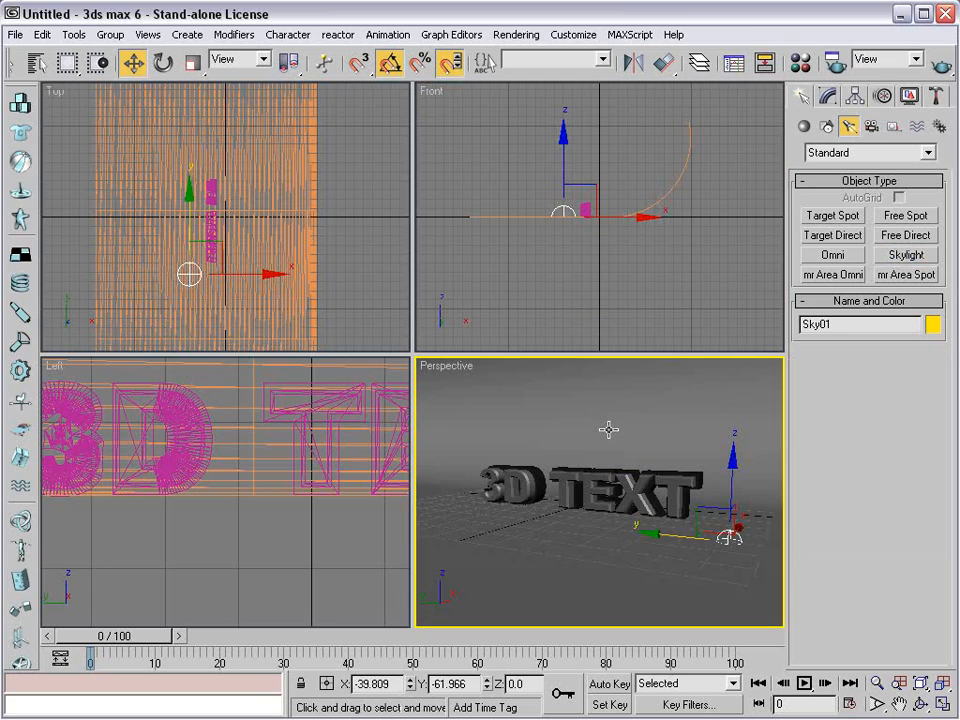
left_click(940, 62)
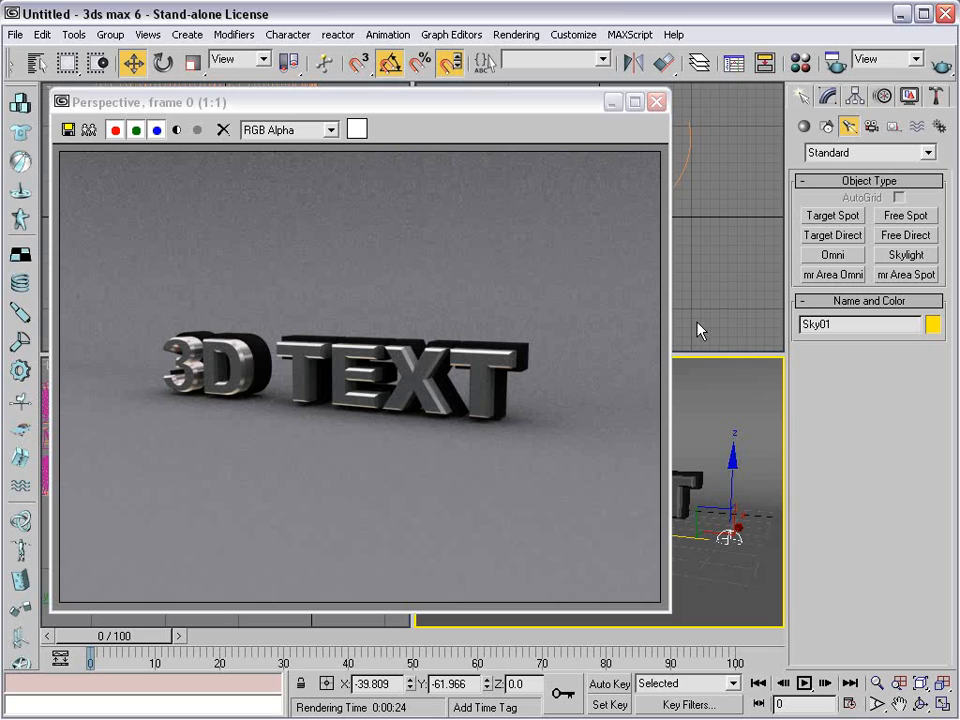
mouse_move(204, 392)
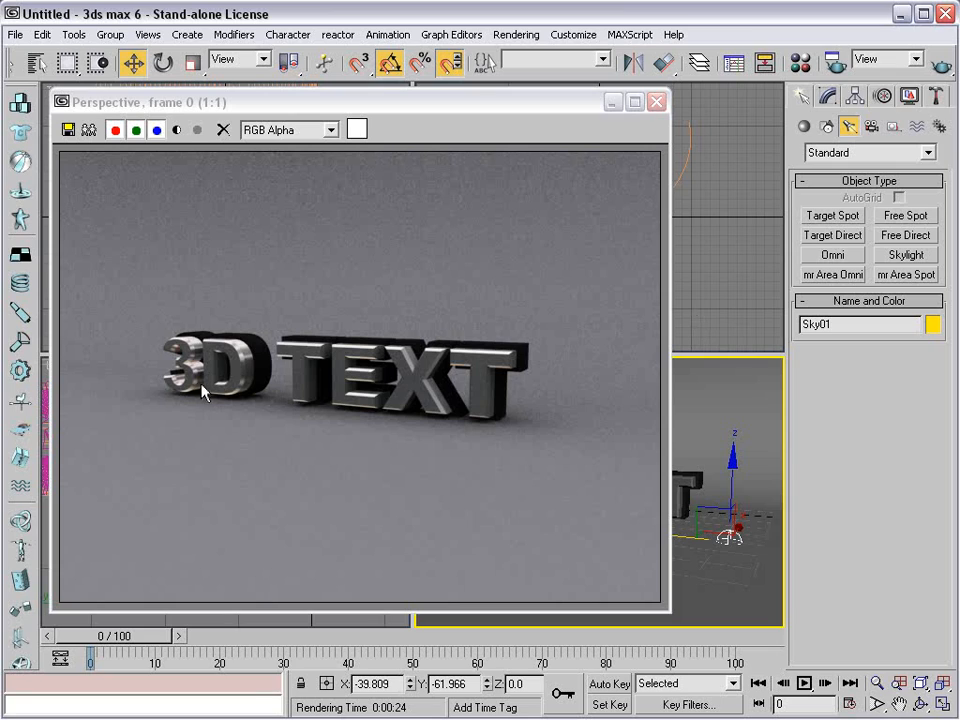
mouse_move(210, 368)
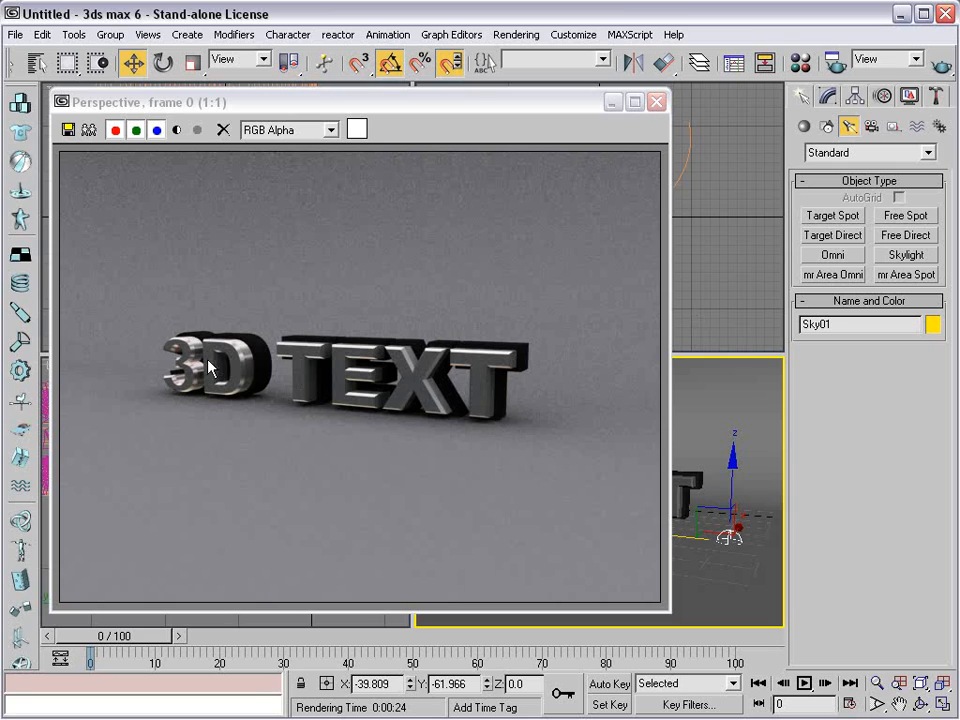
mouse_move(656, 102)
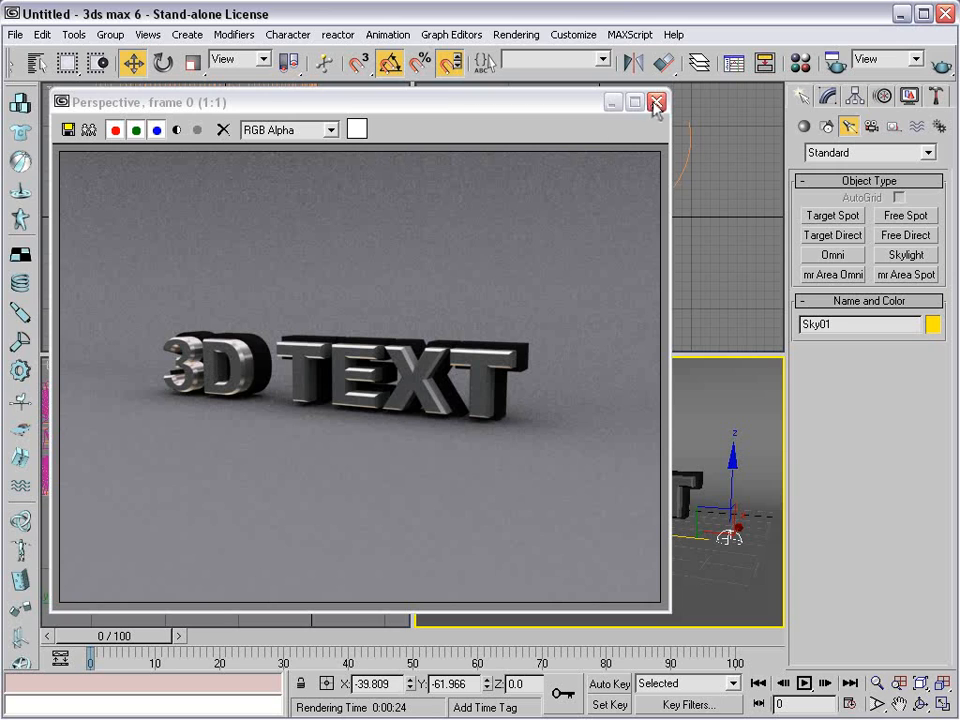
left_click(656, 102)
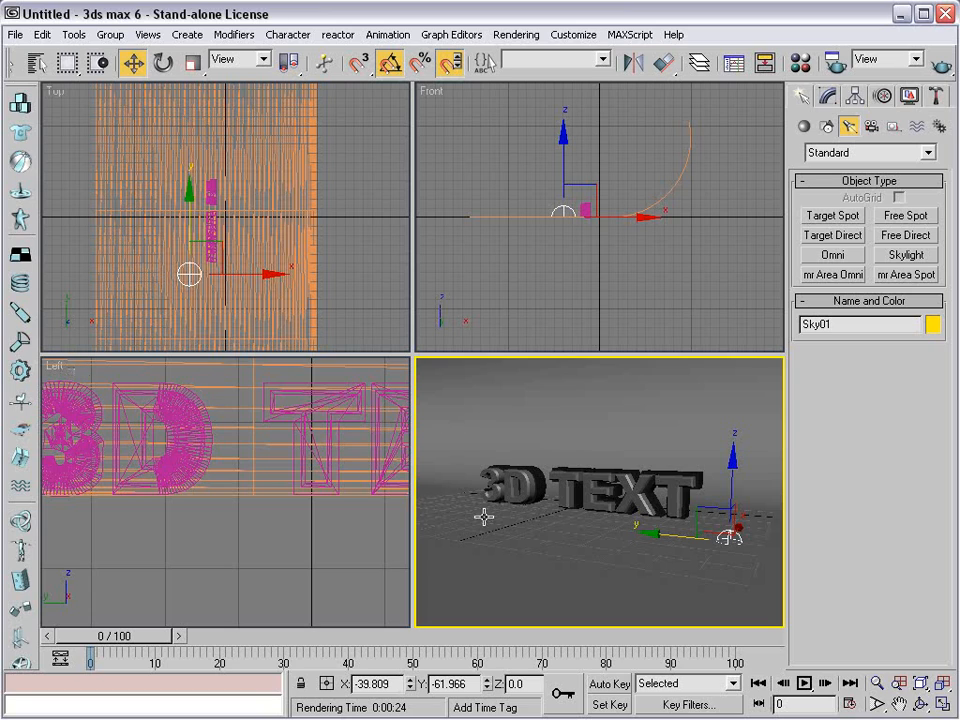
Create Camera01 from the Perspective view and turn on Auto Key.
left_click(148, 34)
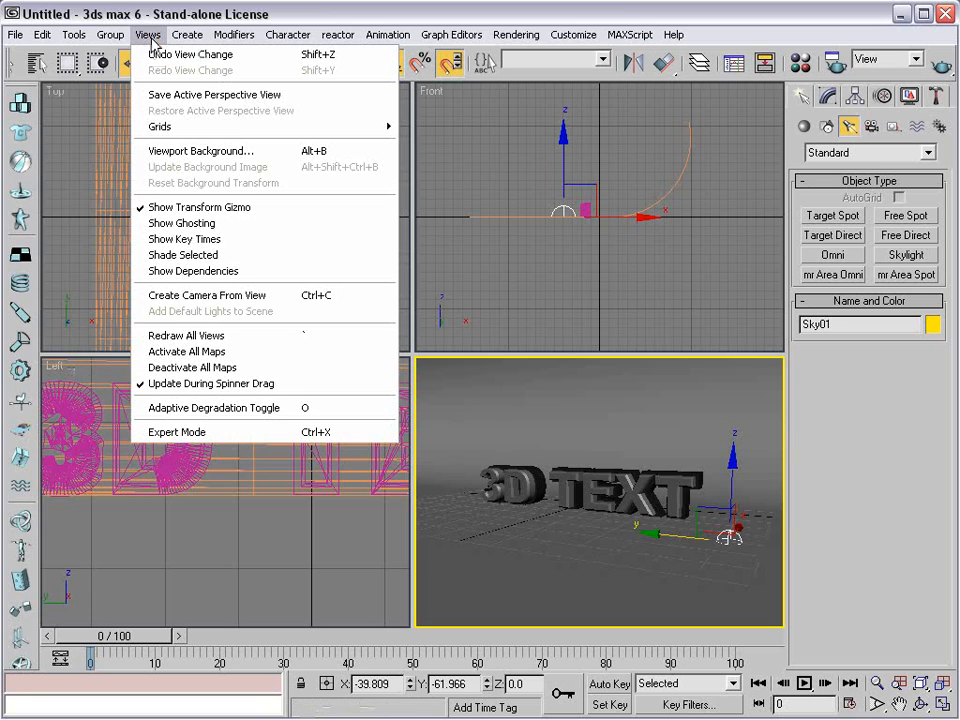
left_click(208, 294)
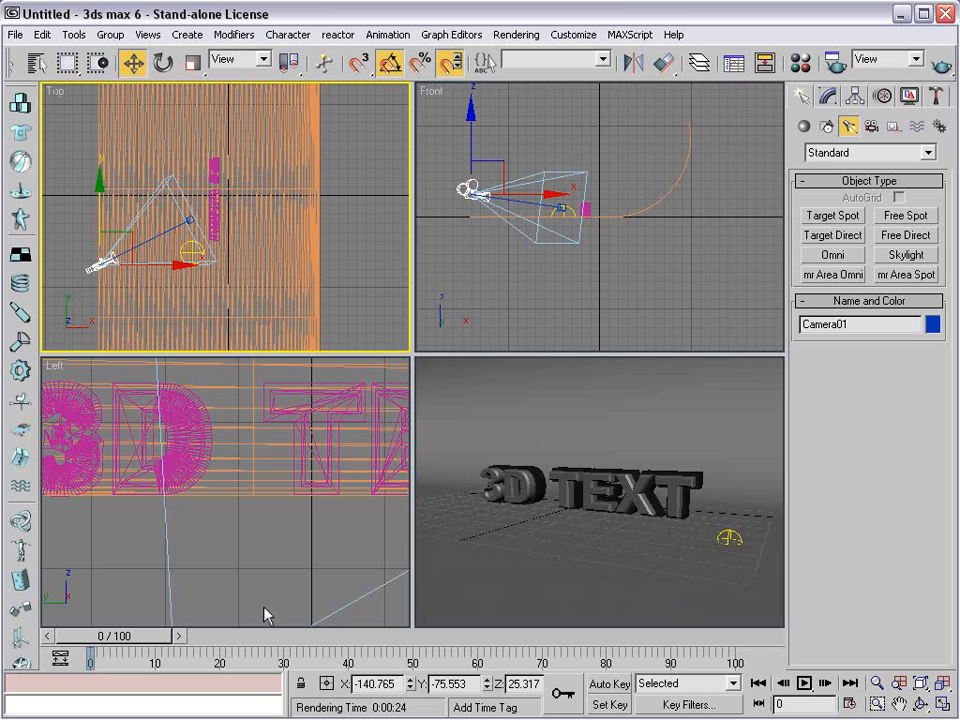
left_click(608, 684)
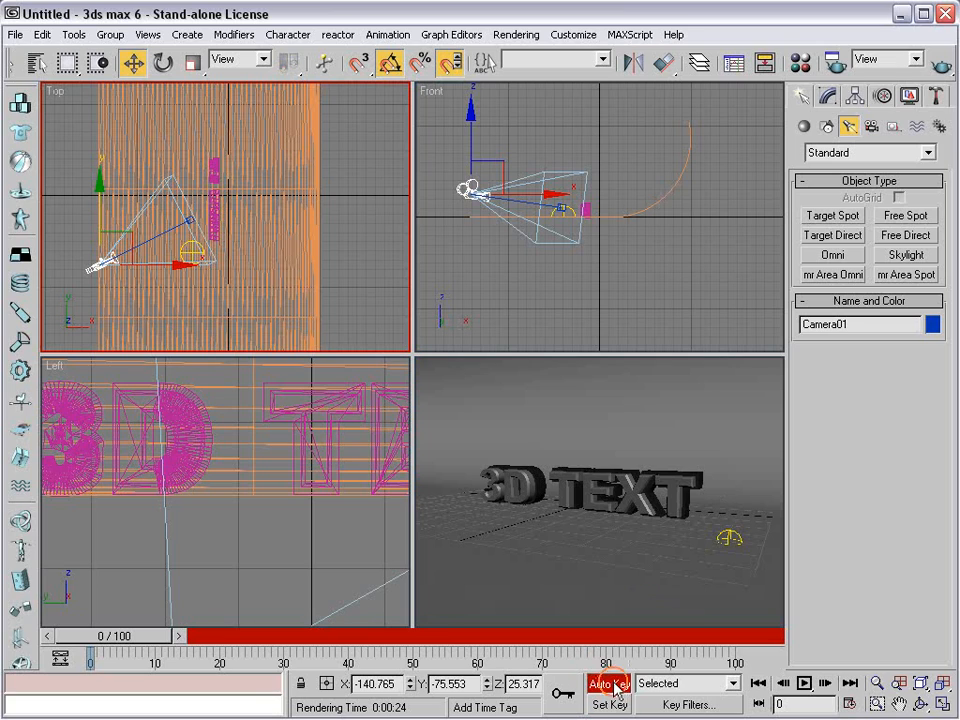
Scrub to frame 70 and move the camera target to reframe the text, keying the shift.
left_click_drag(90, 658, 500, 658)
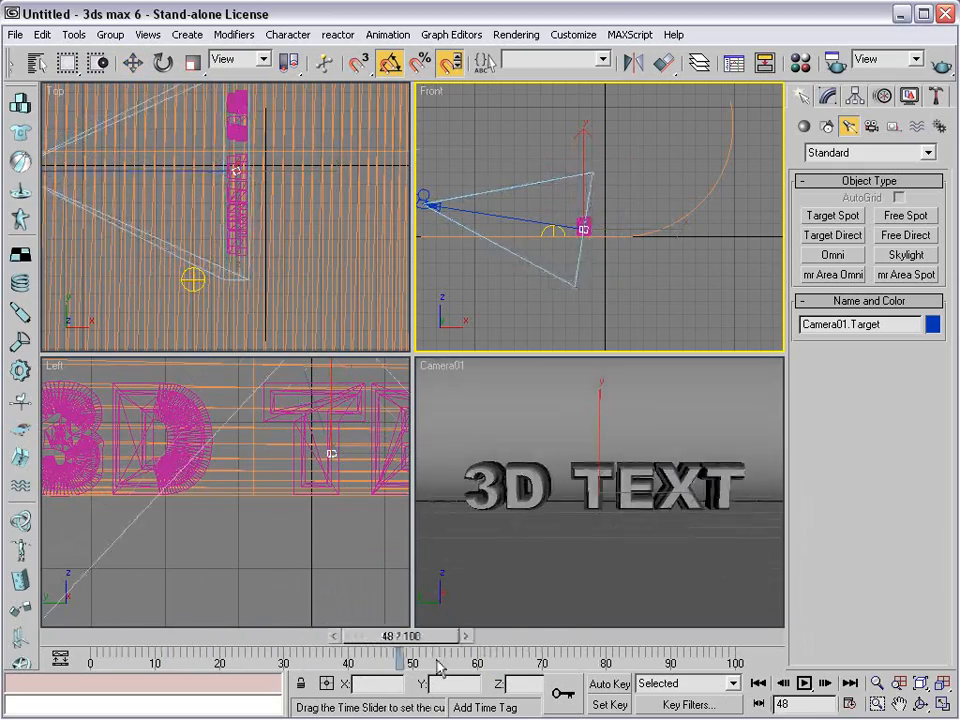
left_click_drag(436, 664, 90, 664)
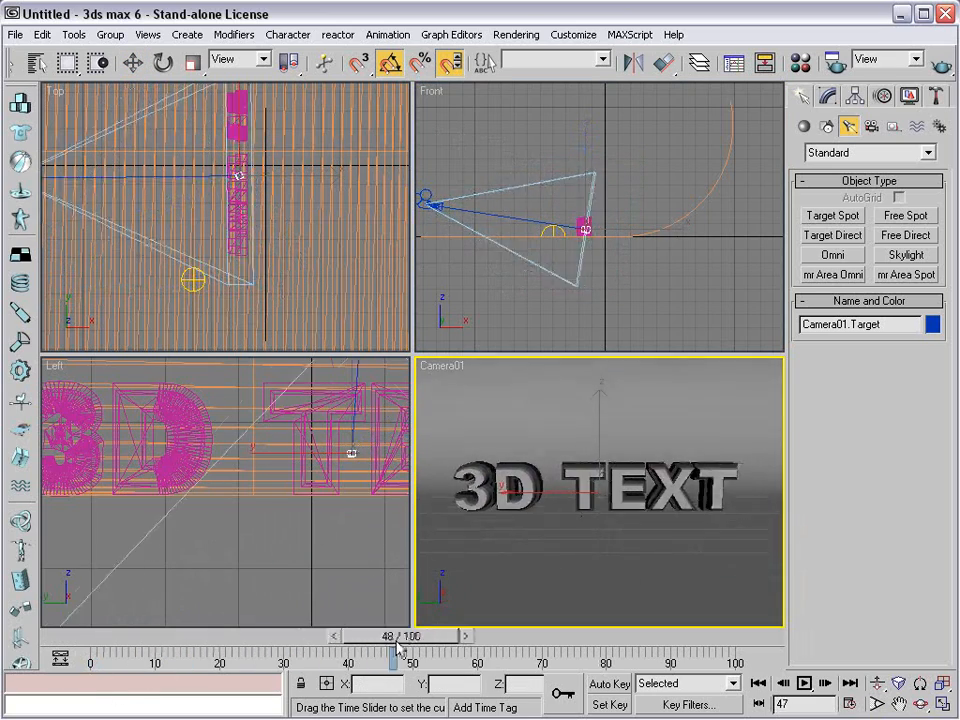
left_click_drag(392, 656, 90, 656)
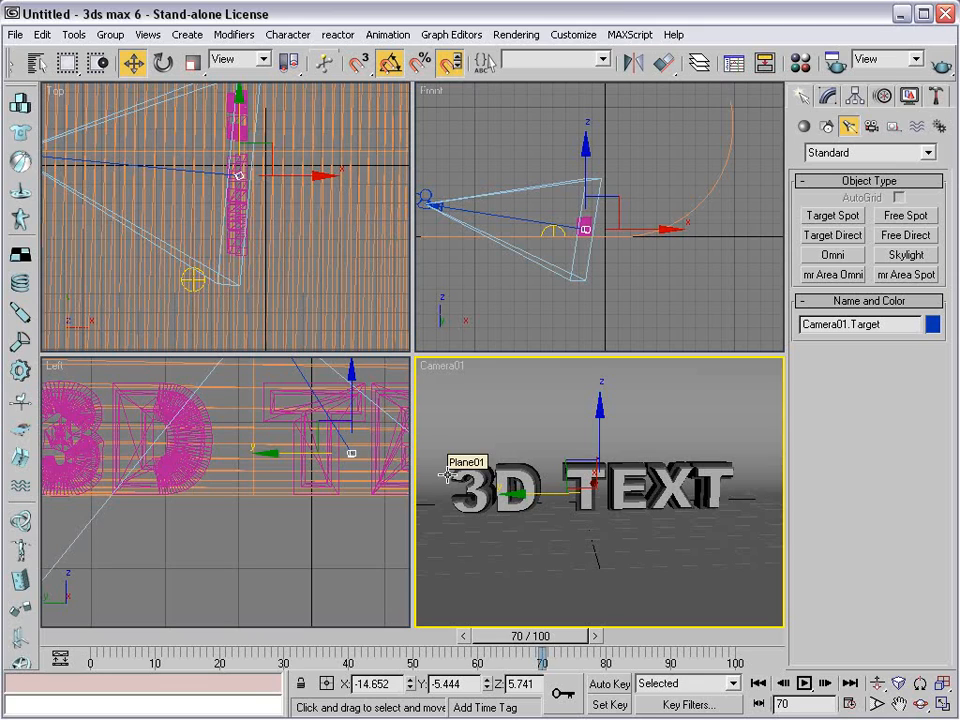
mouse_move(834, 62)
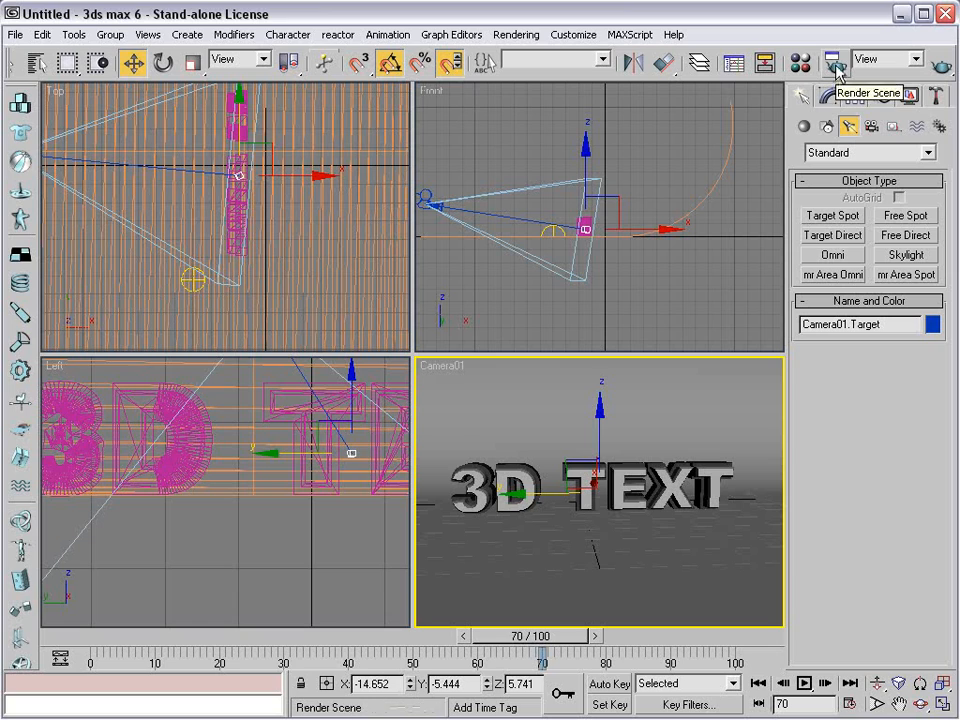
left_click(836, 62)
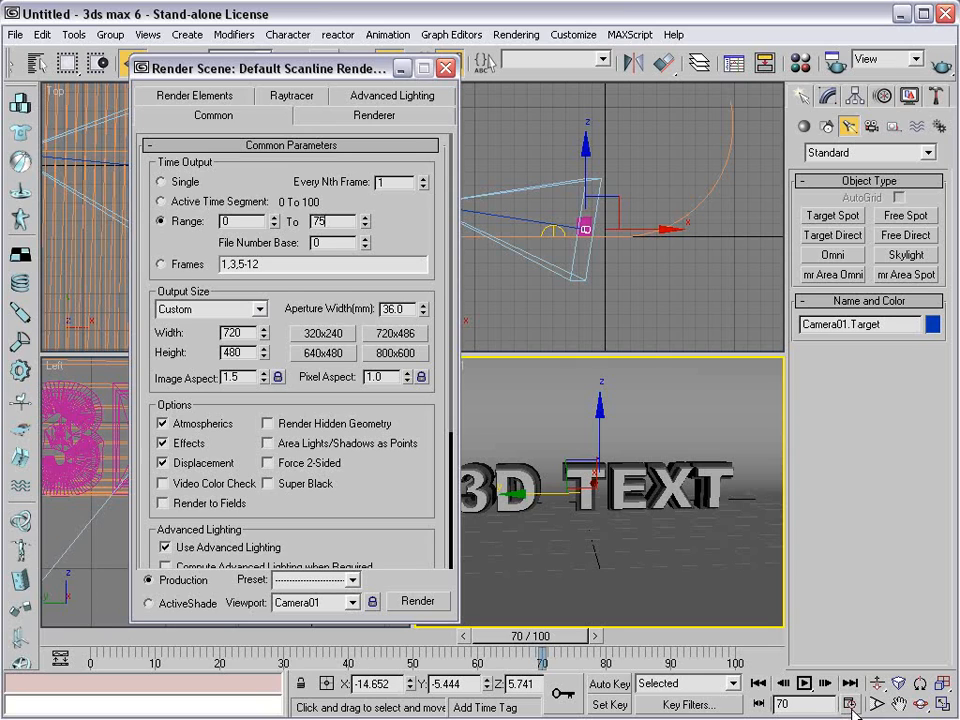
left_click(848, 704)
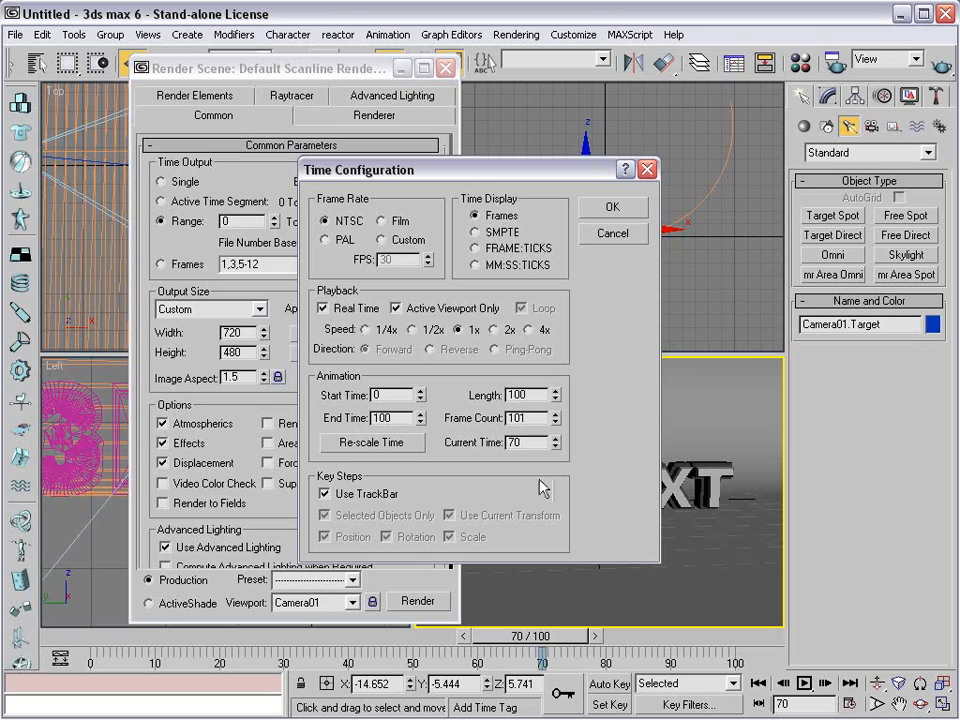
left_click(520, 394)
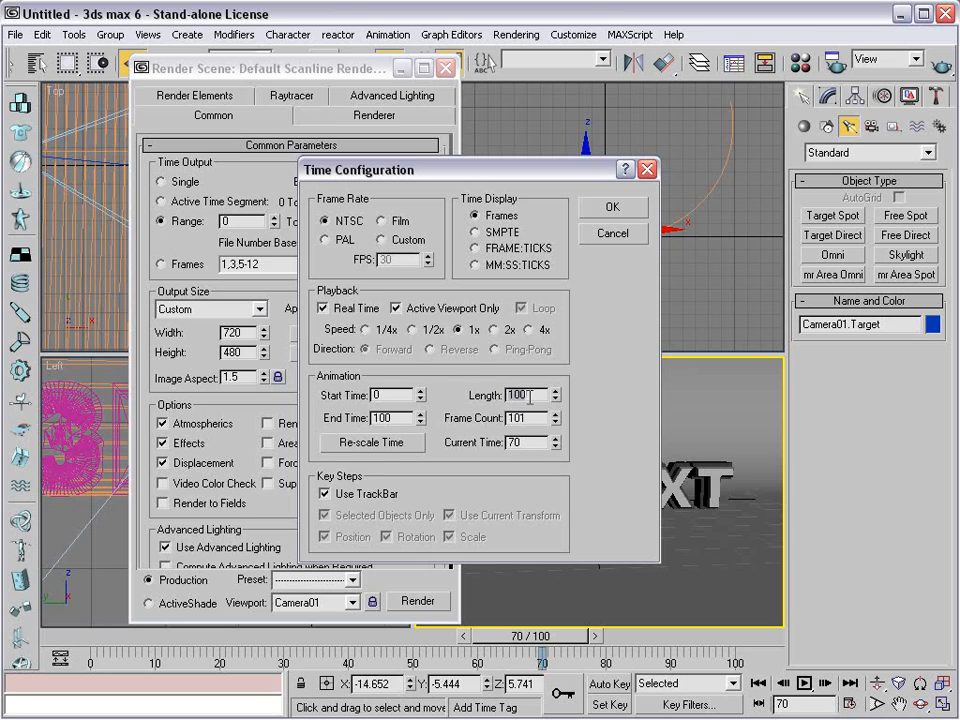
type("500")
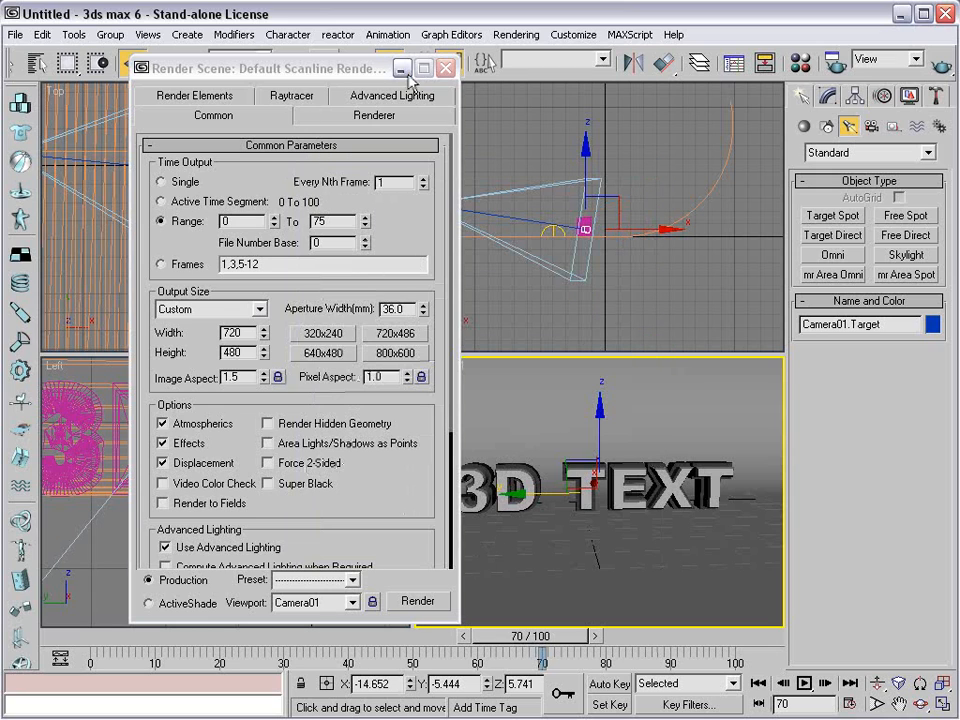
left_click(444, 68)
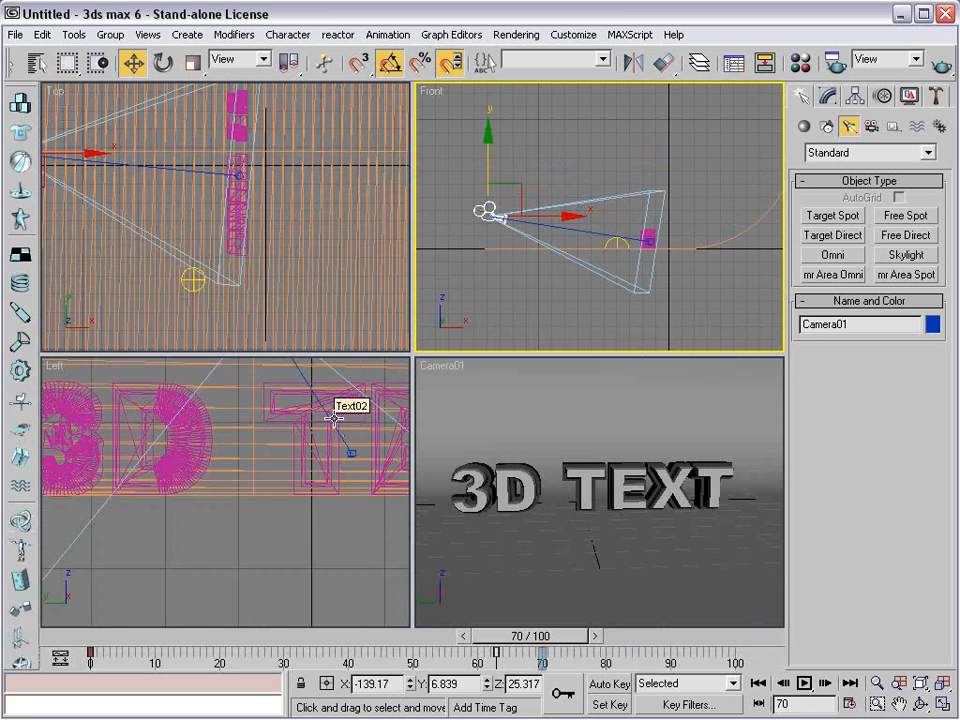
left_click_drag(540, 652, 192, 652)
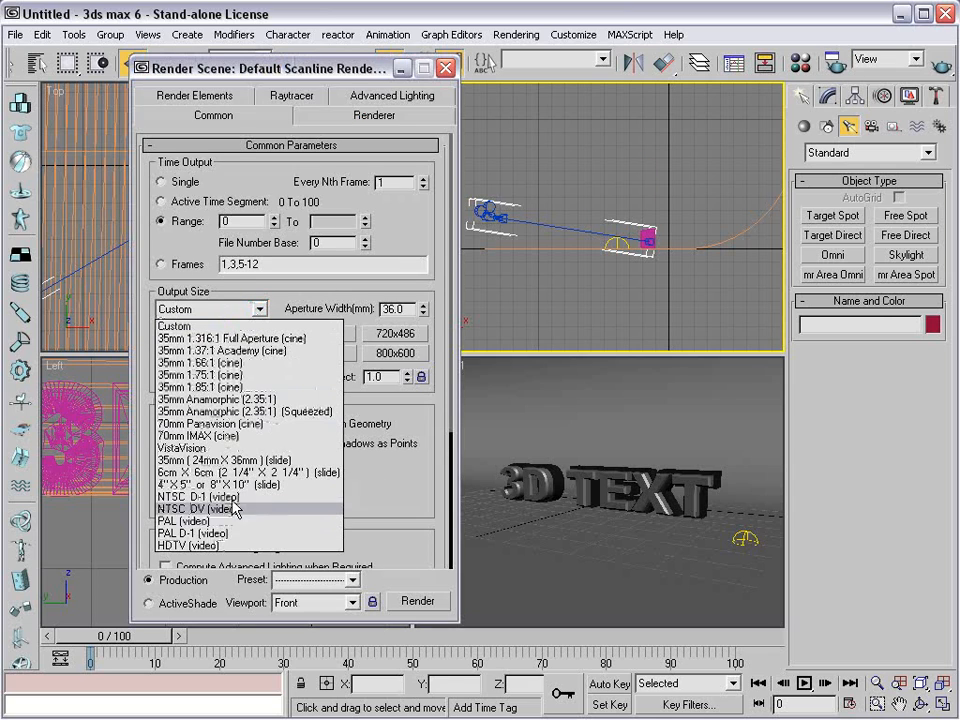
Choose the NTSC DV 720x480 preset, end the range at frame 75, and save frames to '3D Text.png'.
left_click(198, 510)
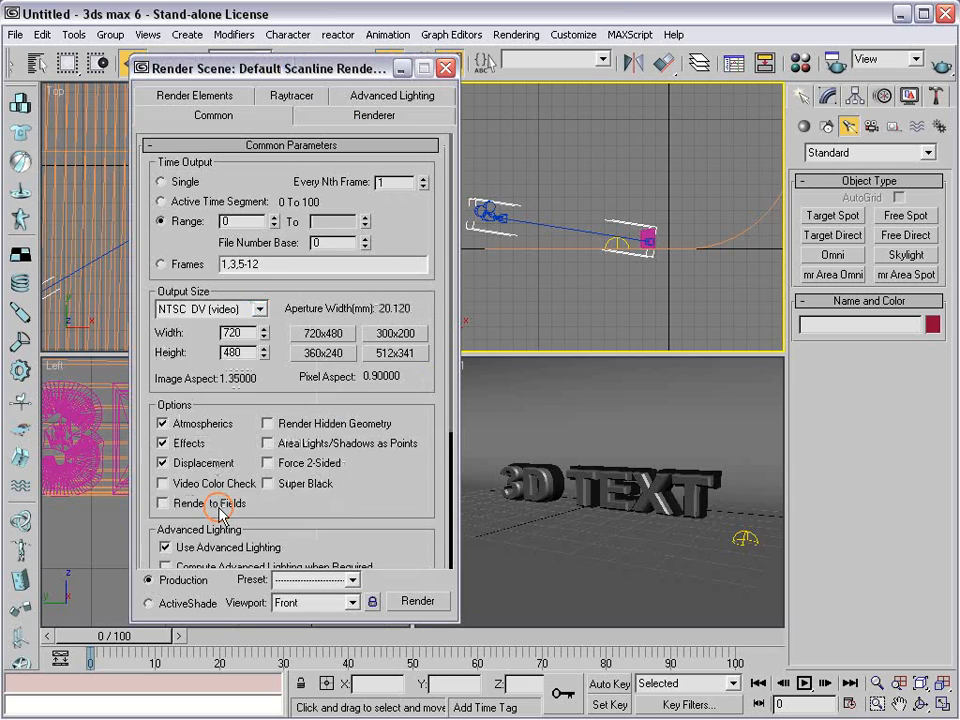
type("75")
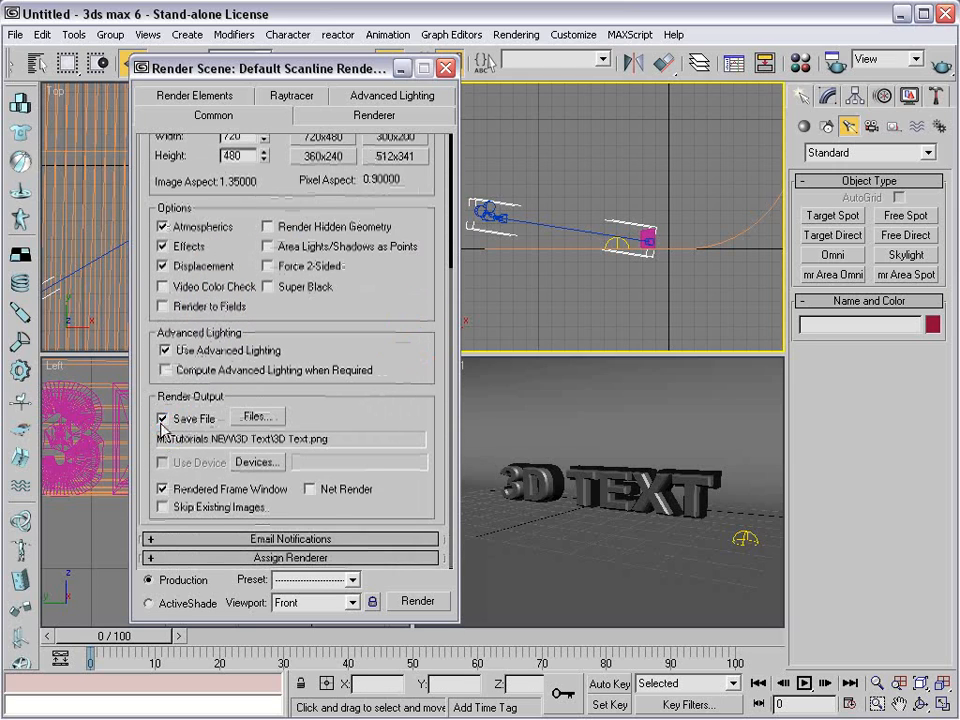
left_click(256, 416)
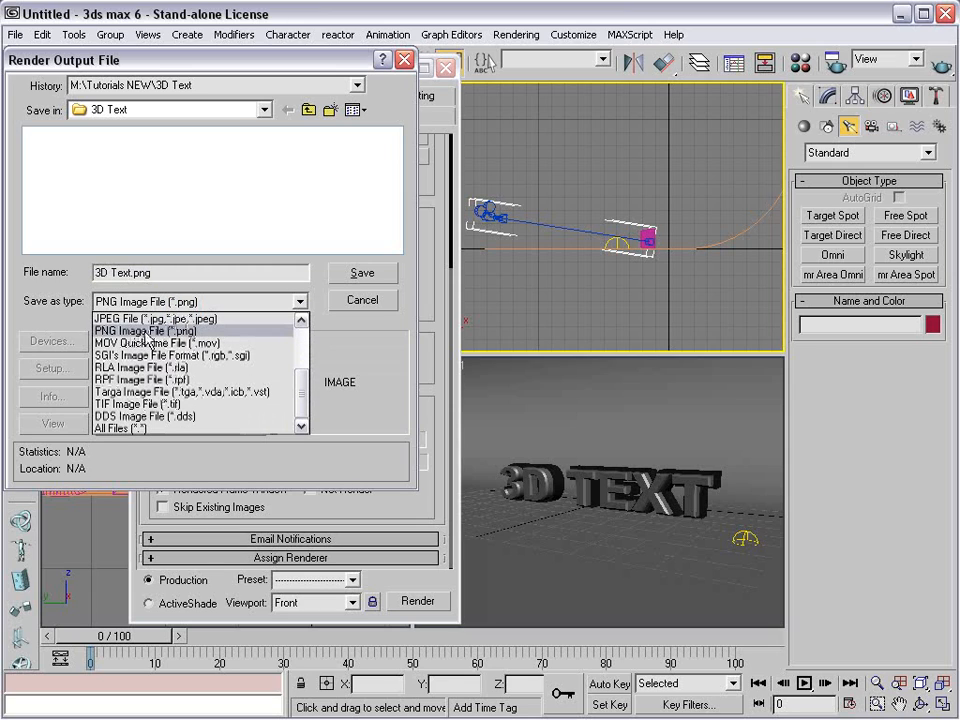
mouse_move(140, 380)
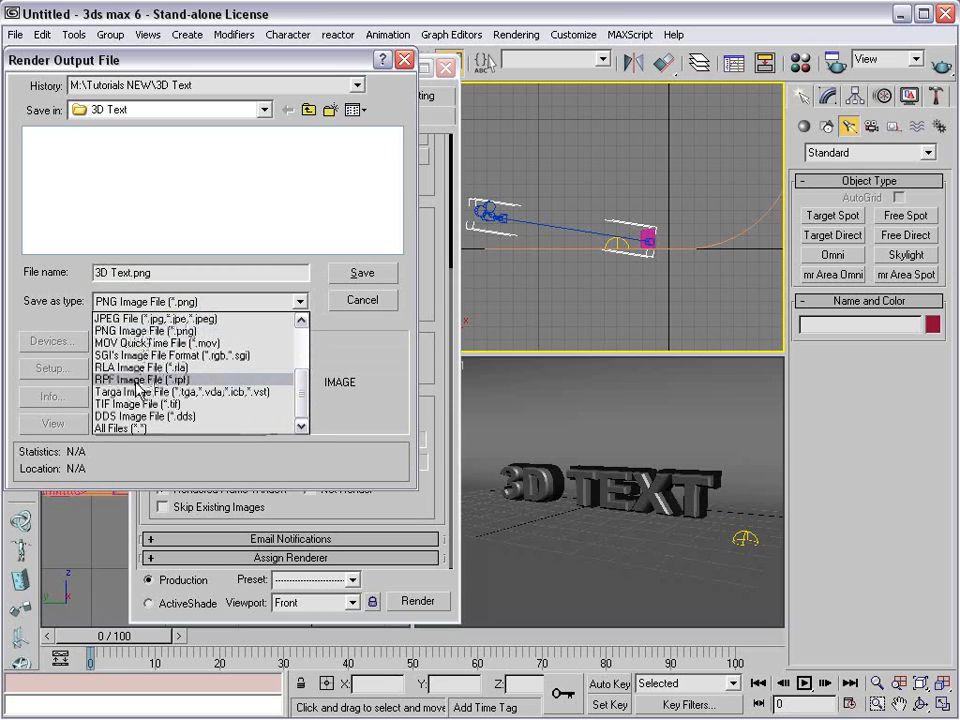
mouse_move(140, 368)
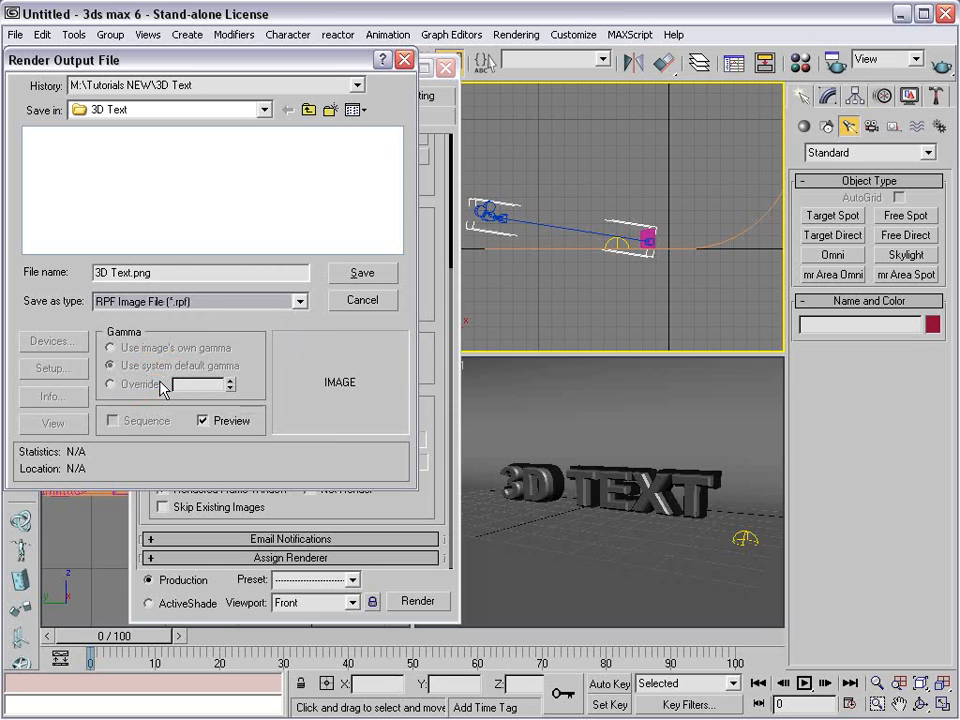
left_click(296, 300)
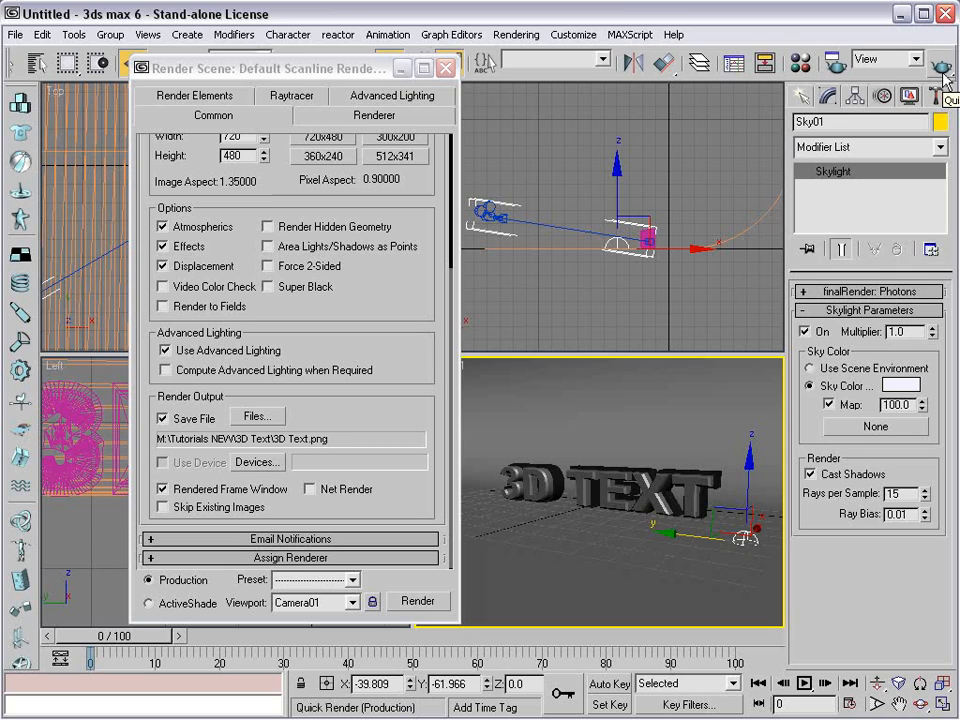
mouse_move(368, 240)
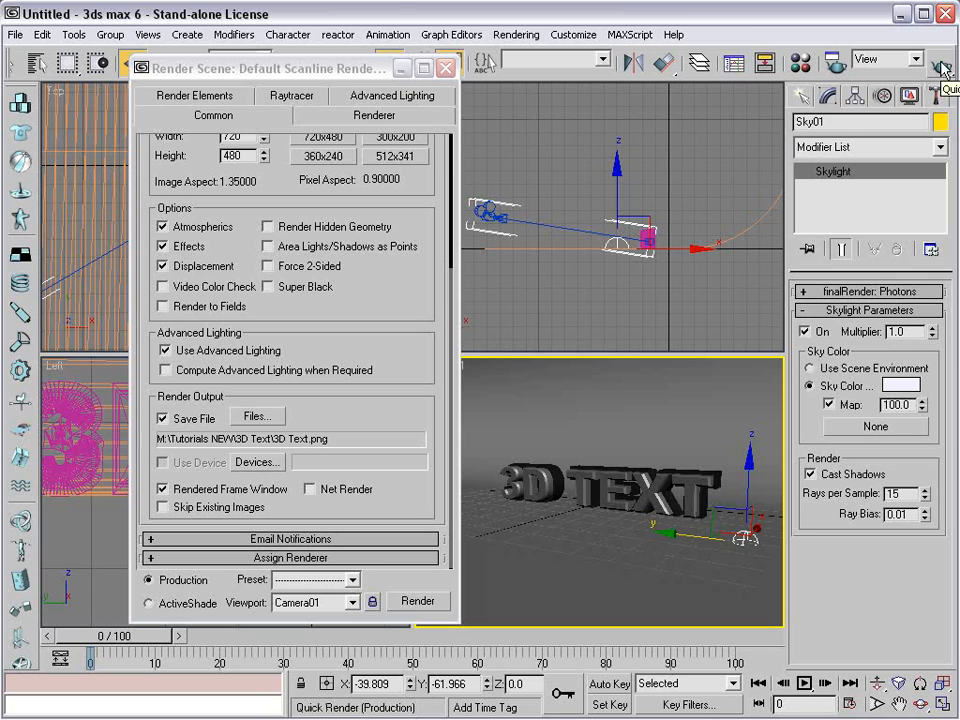
Quick-render frame 0 from Camera01 showing the chrome text with its soft skylight shadow.
left_click(416, 600)
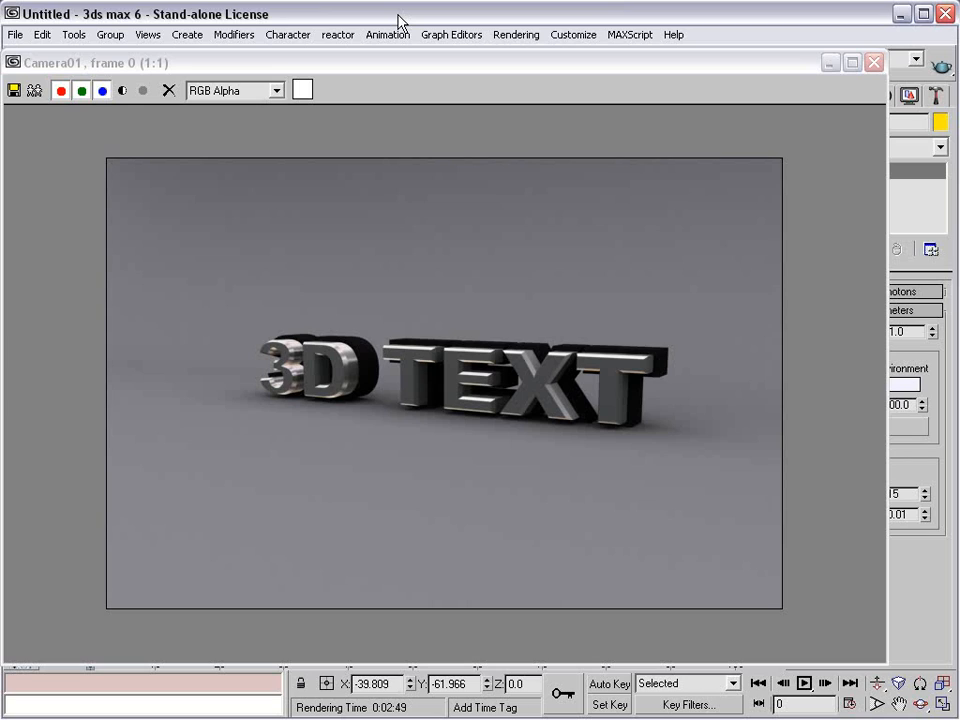
mouse_move(548, 72)
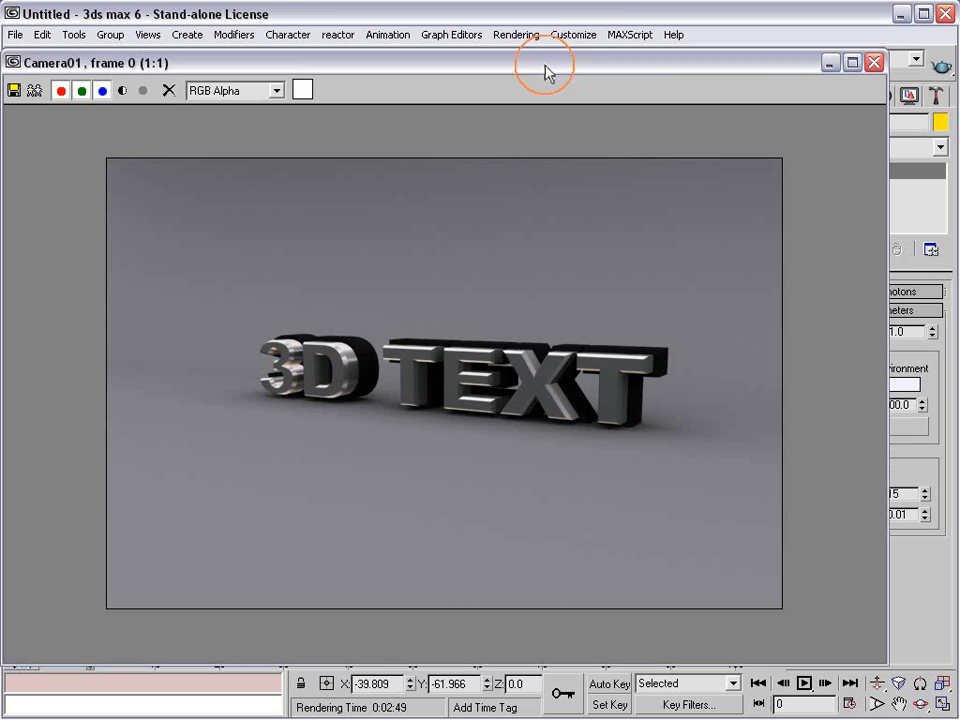